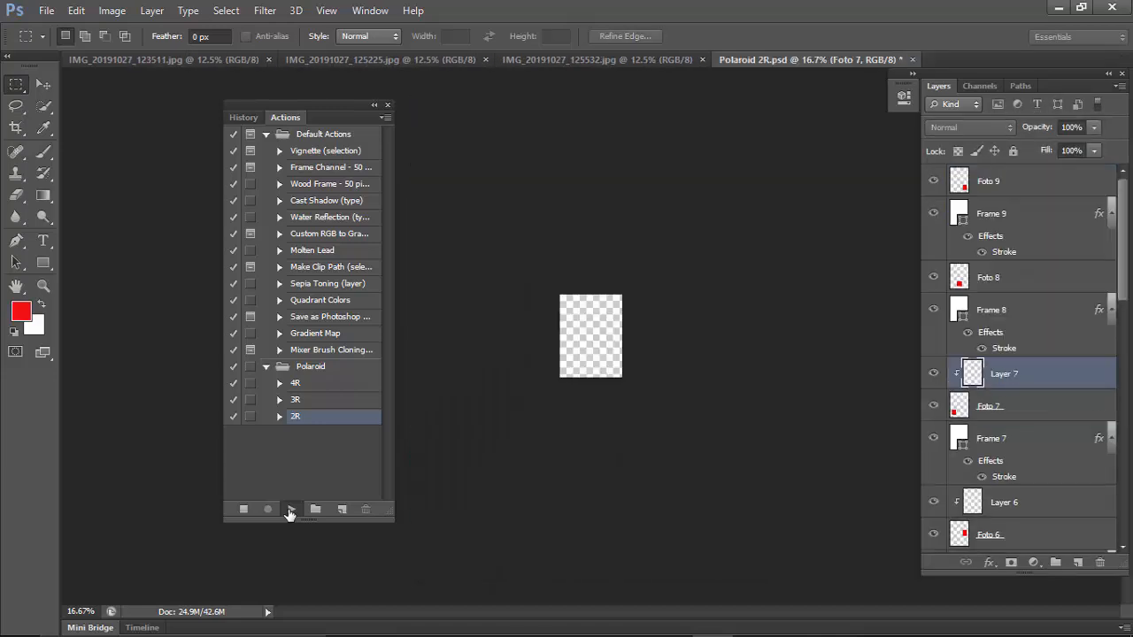
Play the 2R action from the Polaroid set in the Actions panel.
{"action": "left_click", "coordinate": [291, 509]}
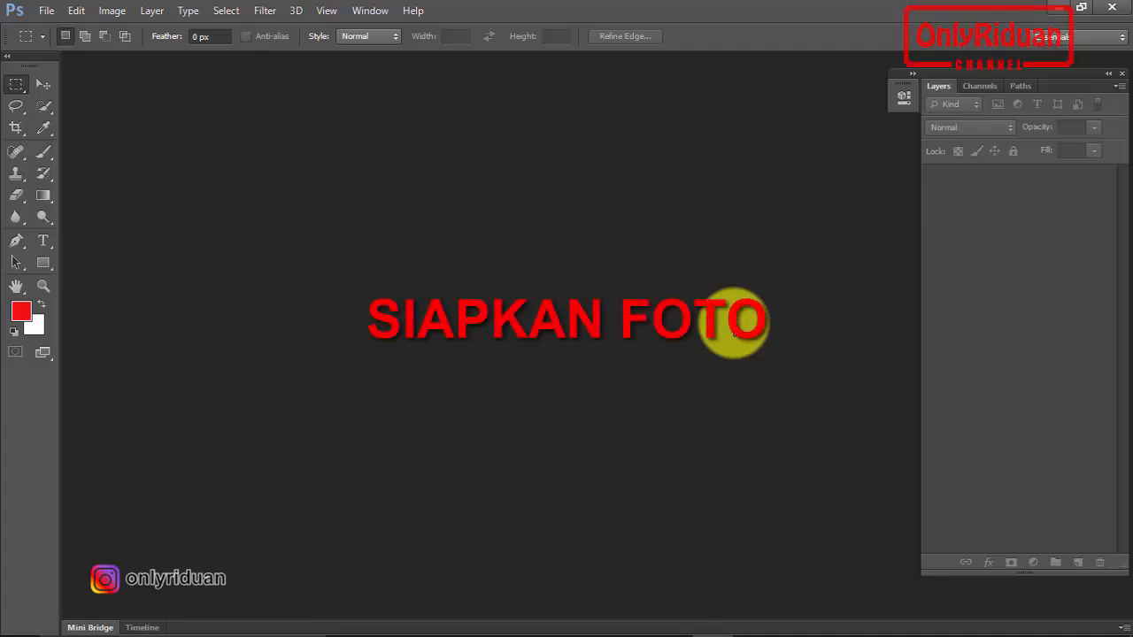
{"action": "mouse_move", "coordinate": [718, 335]}
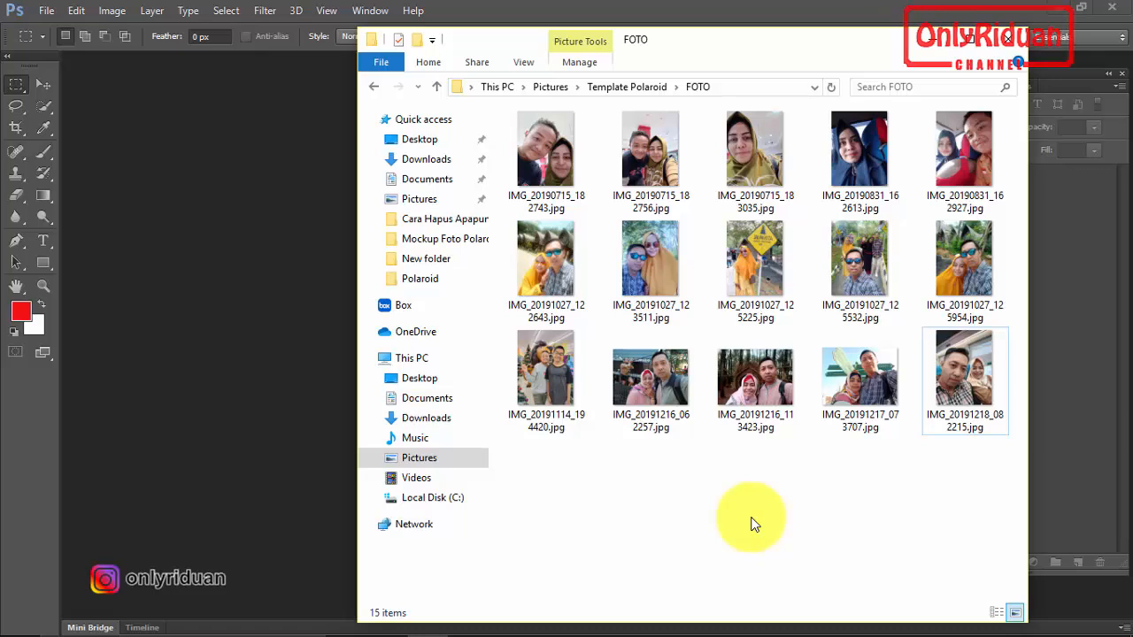
{"action": "mouse_move", "coordinate": [753, 499]}
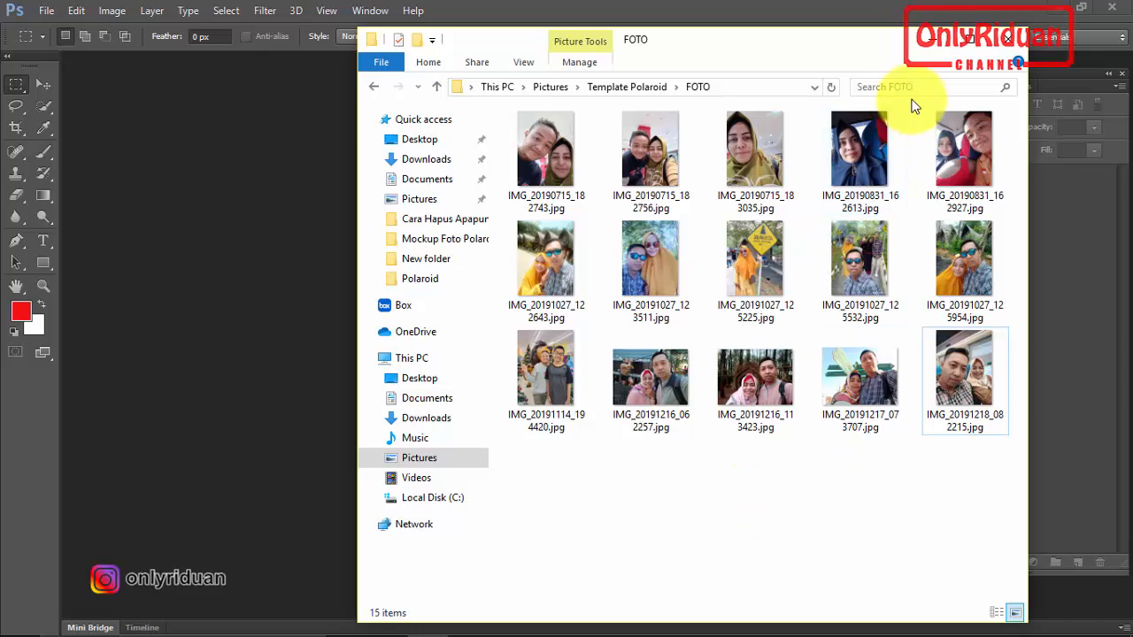
Go back from the FOTO folder to the Template Polaroid folder.
{"action": "left_click", "coordinate": [374, 86]}
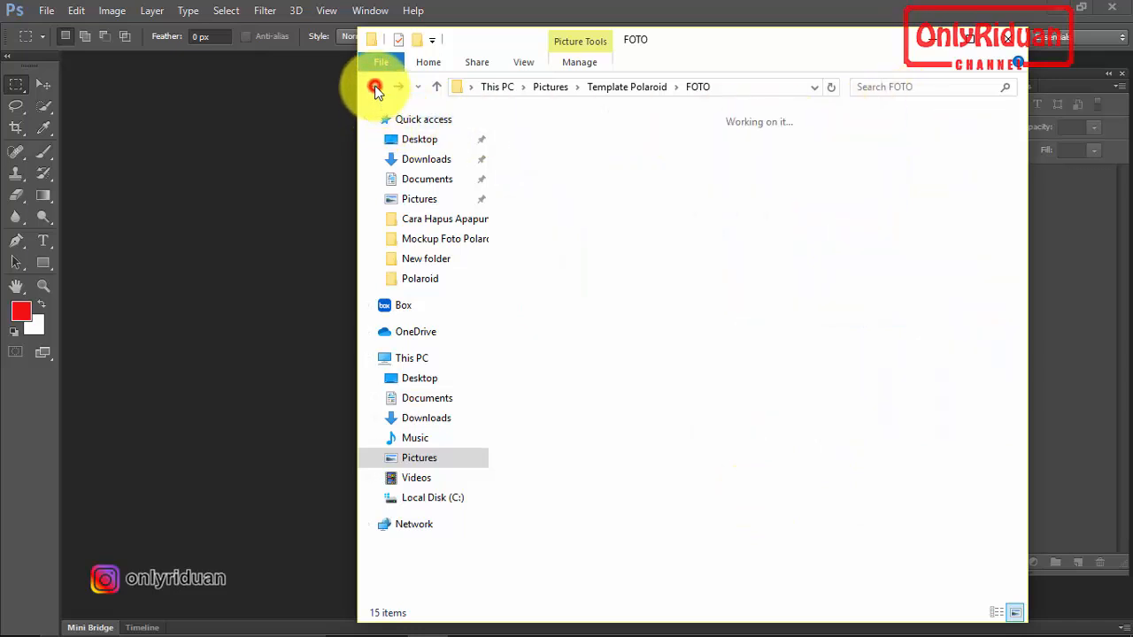
{"action": "left_click", "coordinate": [373, 87]}
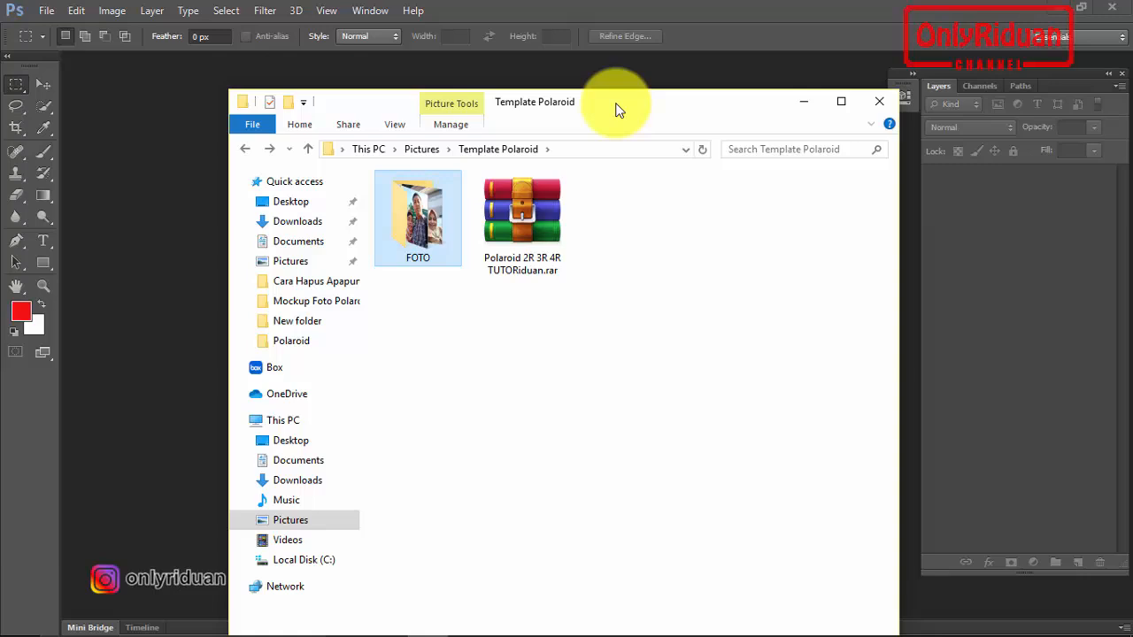
{"action": "mouse_move", "coordinate": [637, 291]}
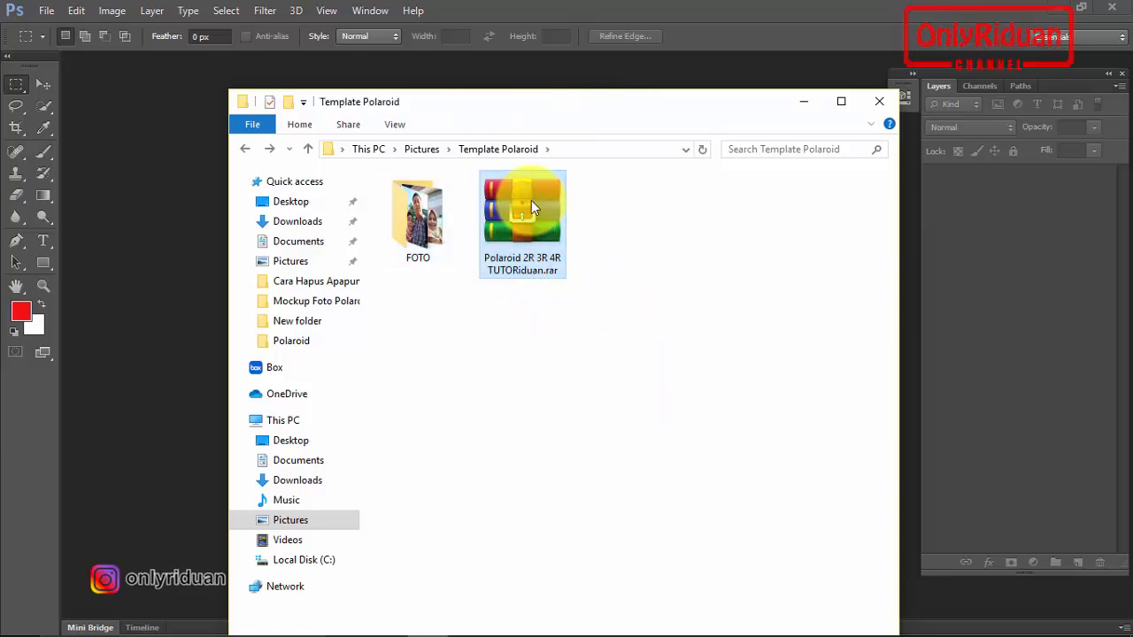
{"action": "double_click", "coordinate": [523, 213]}
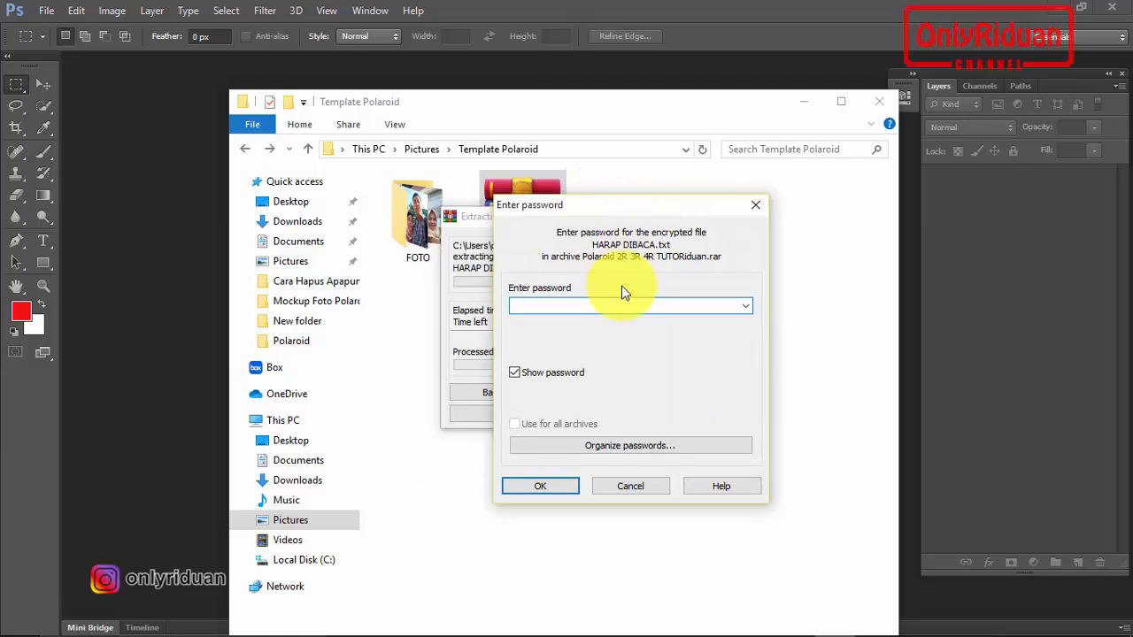
{"action": "type", "text": "onlyridual"}
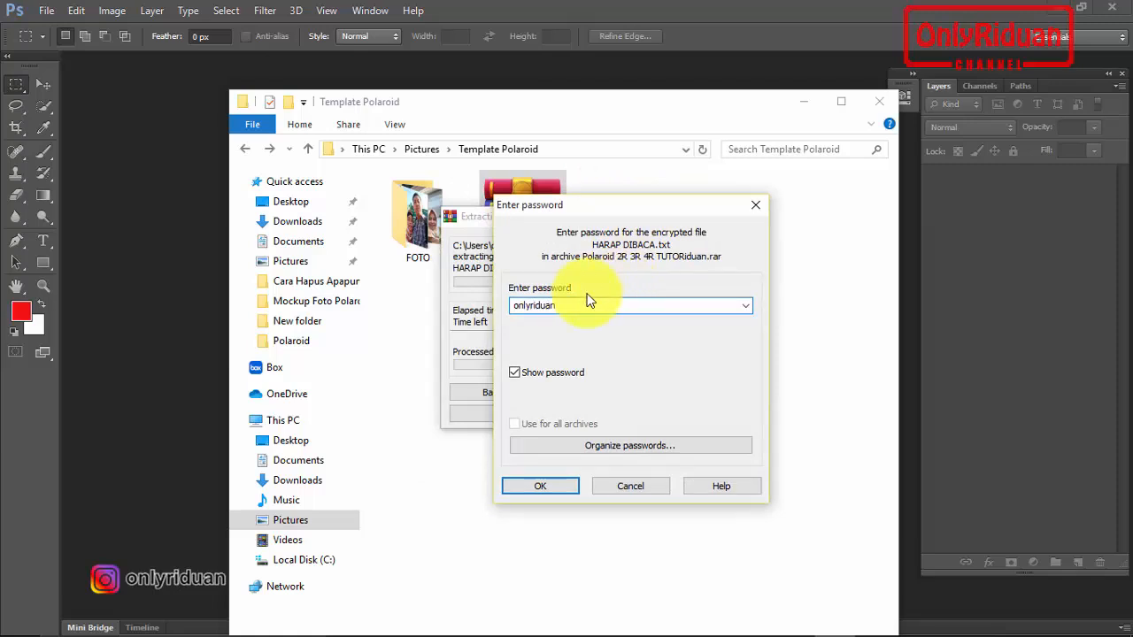
{"action": "left_click", "coordinate": [540, 485]}
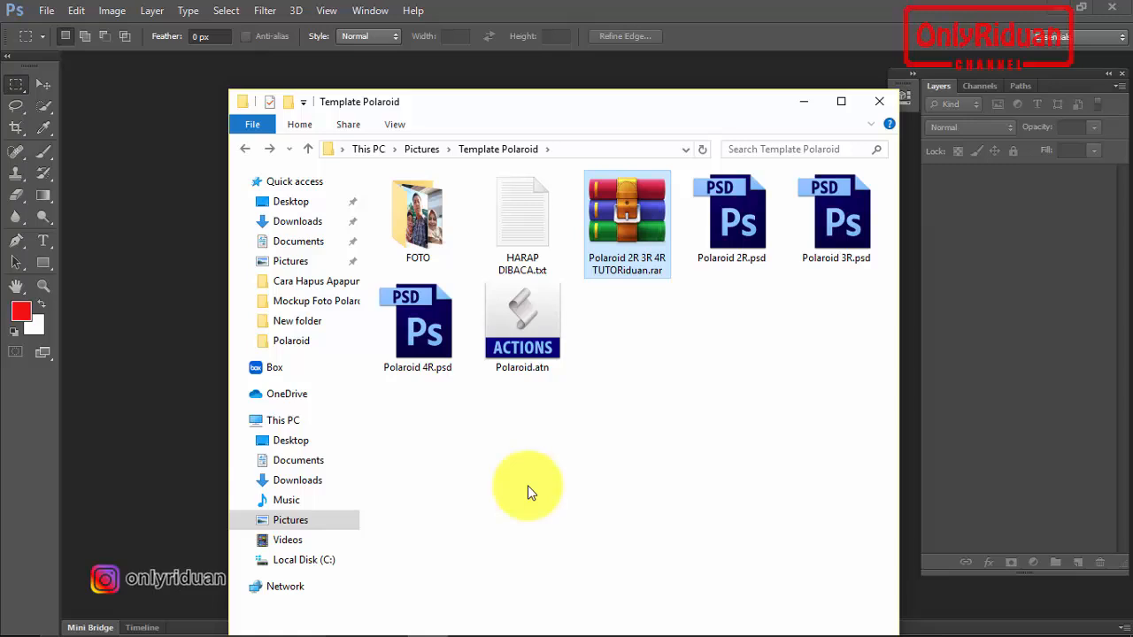
{"action": "mouse_move", "coordinate": [708, 363]}
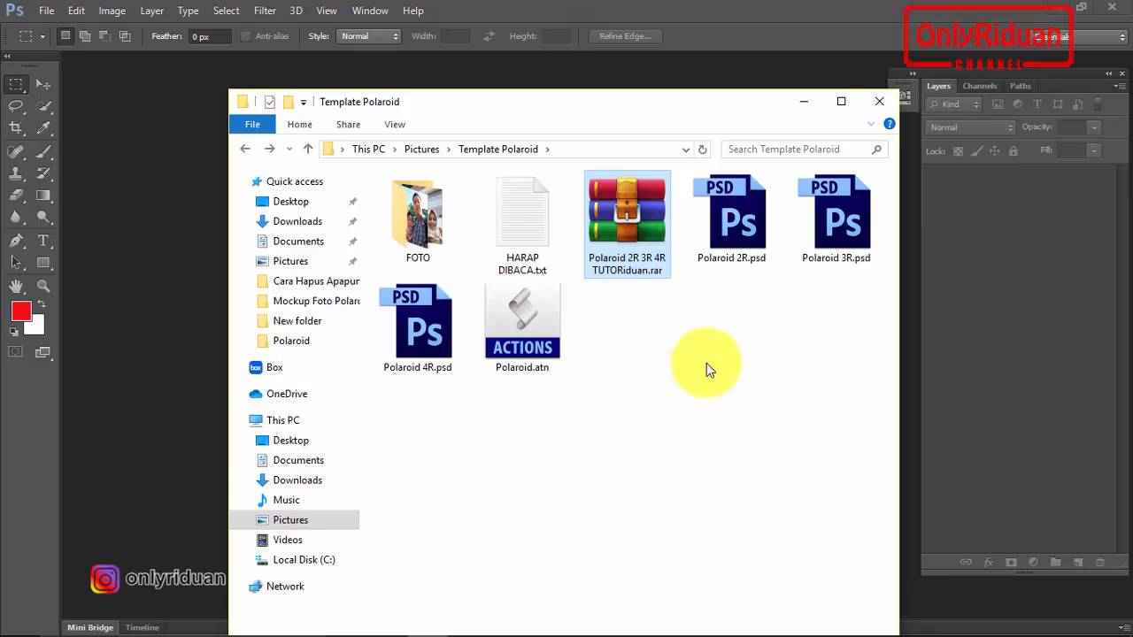
{"action": "left_click", "coordinate": [731, 216]}
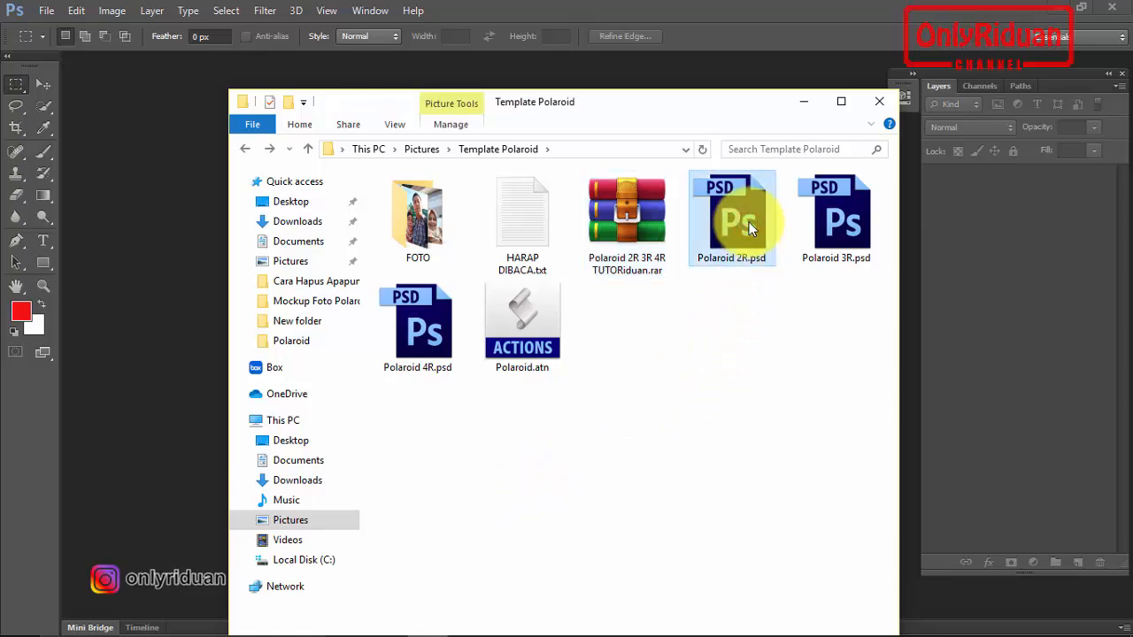
{"action": "left_click", "coordinate": [835, 217]}
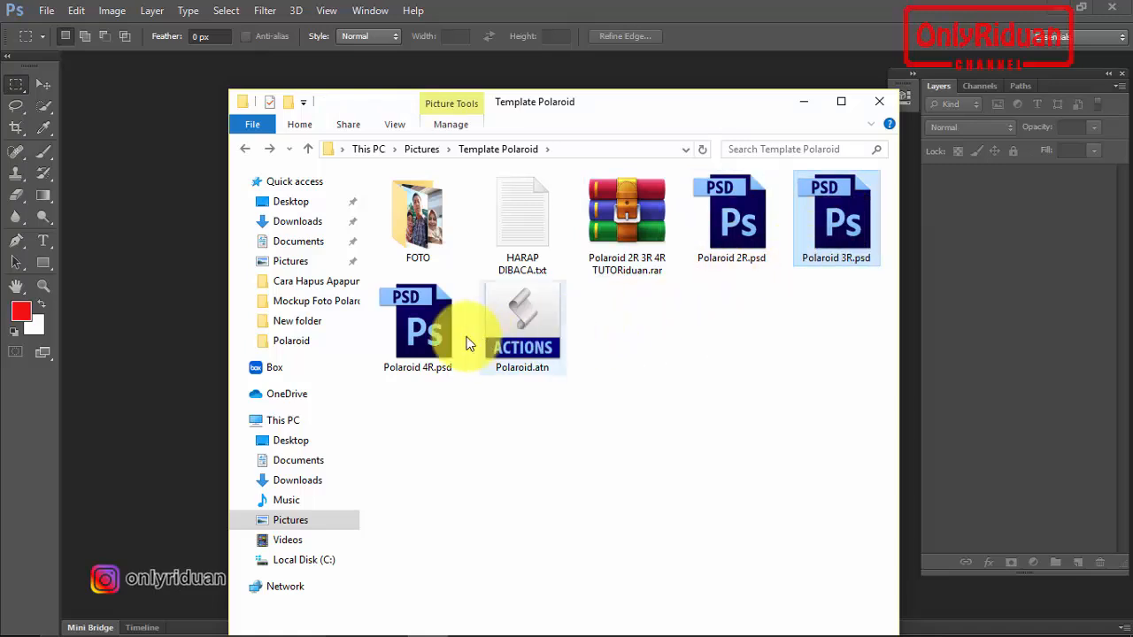
{"action": "left_click", "coordinate": [417, 328]}
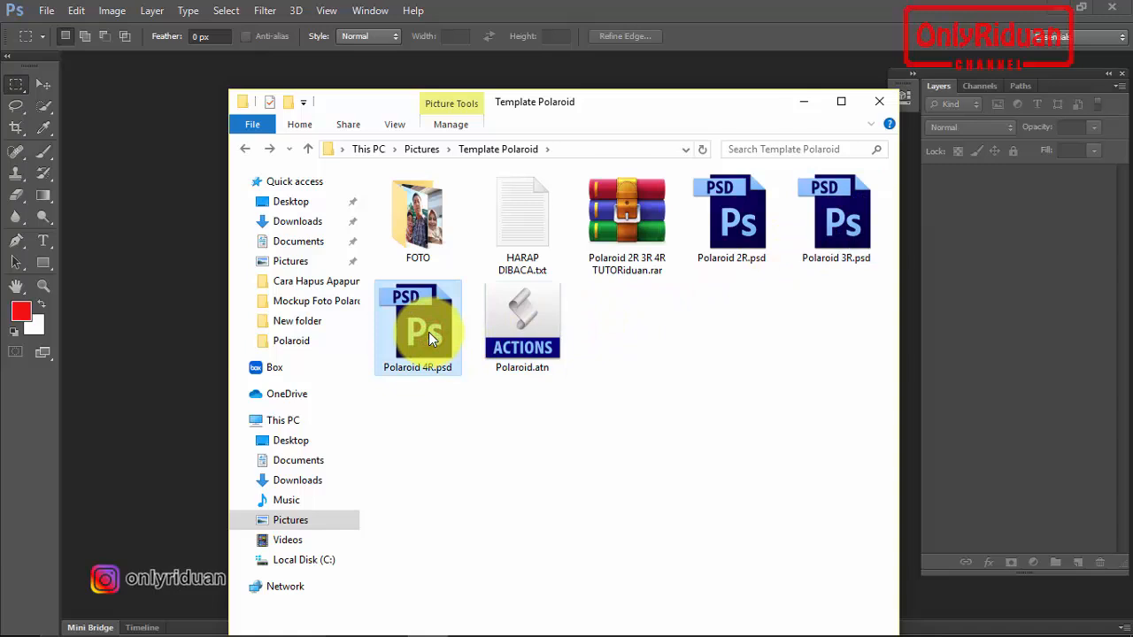
{"action": "left_click", "coordinate": [522, 328]}
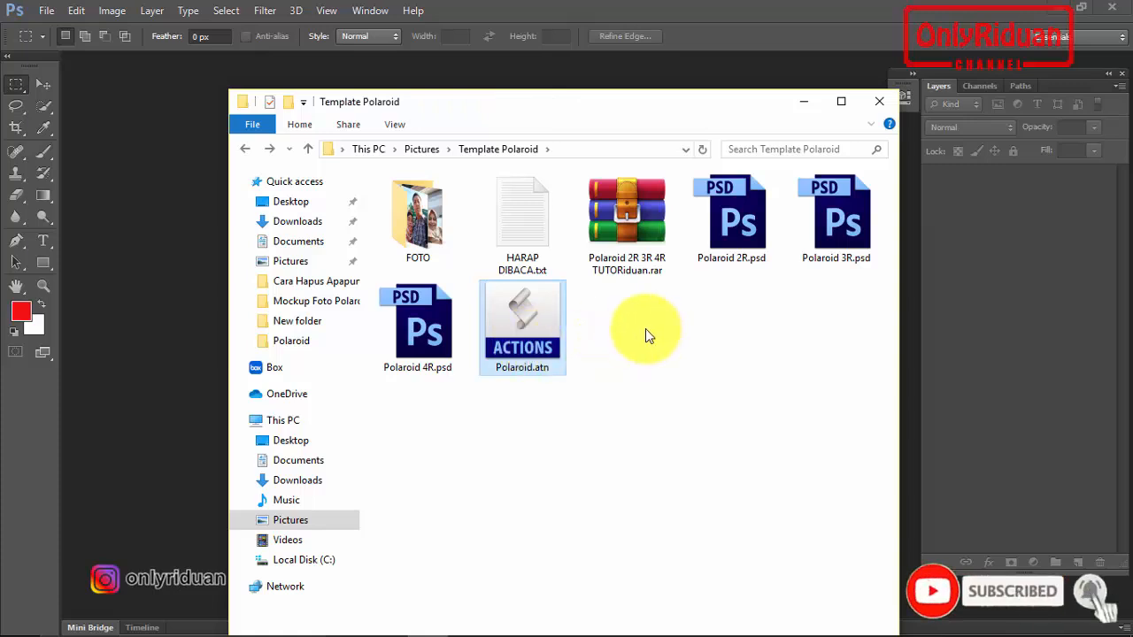
{"action": "double_click", "coordinate": [522, 212]}
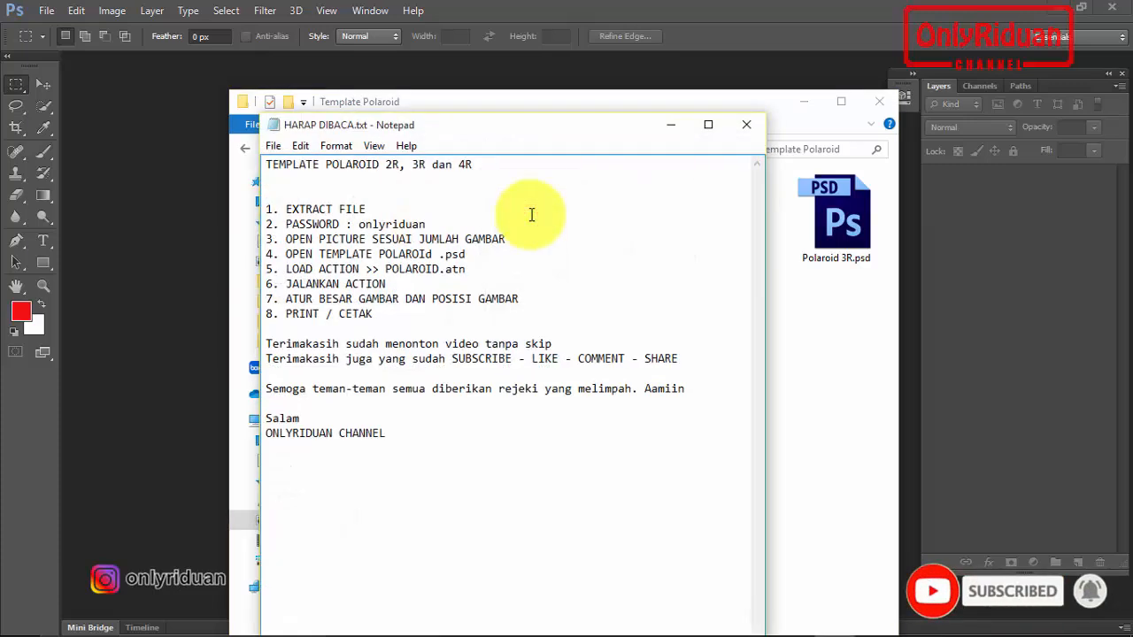
{"action": "mouse_move", "coordinate": [335, 389]}
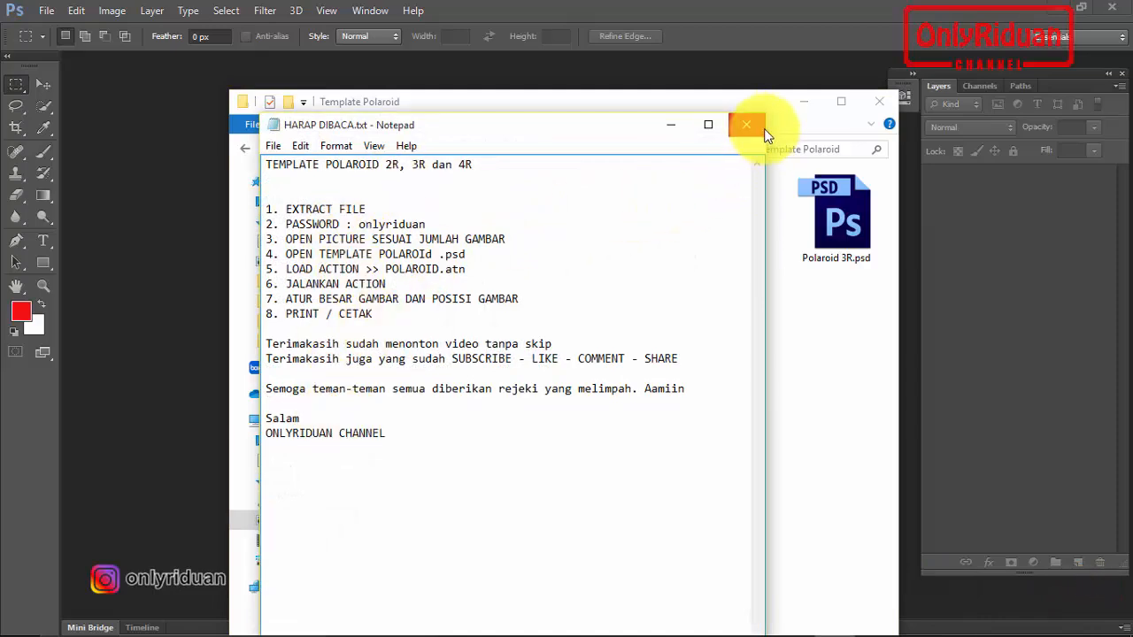
{"action": "left_click", "coordinate": [747, 124]}
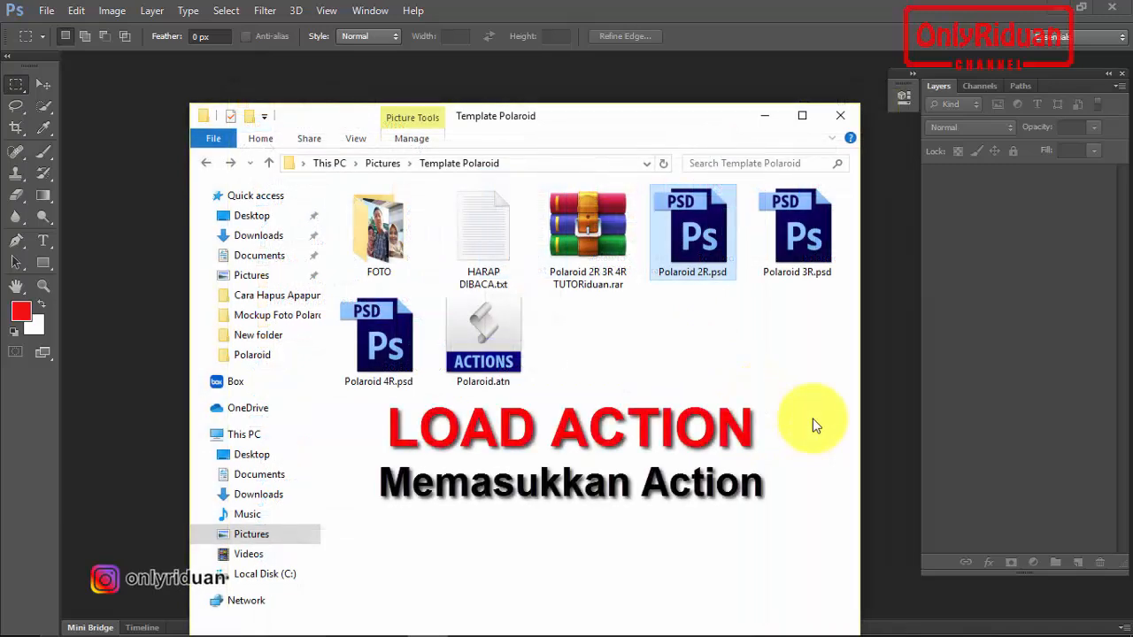
Point out Polaroid.atn, then bring Photoshop forward and show the Actions panel.
{"action": "left_click", "coordinate": [483, 341]}
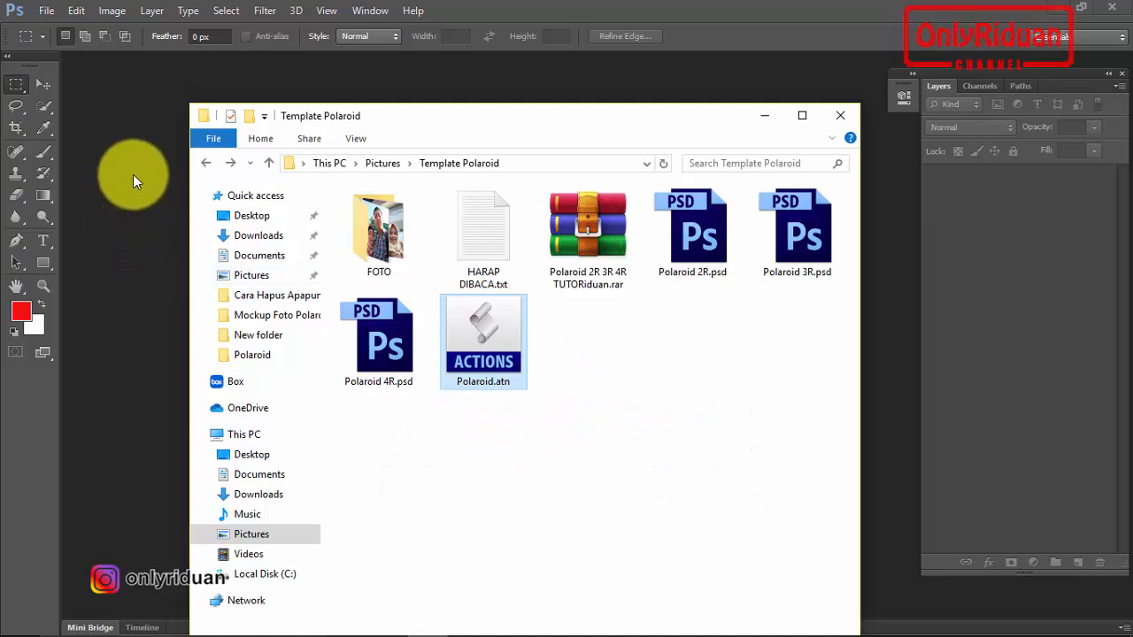
{"action": "left_click", "coordinate": [839, 116]}
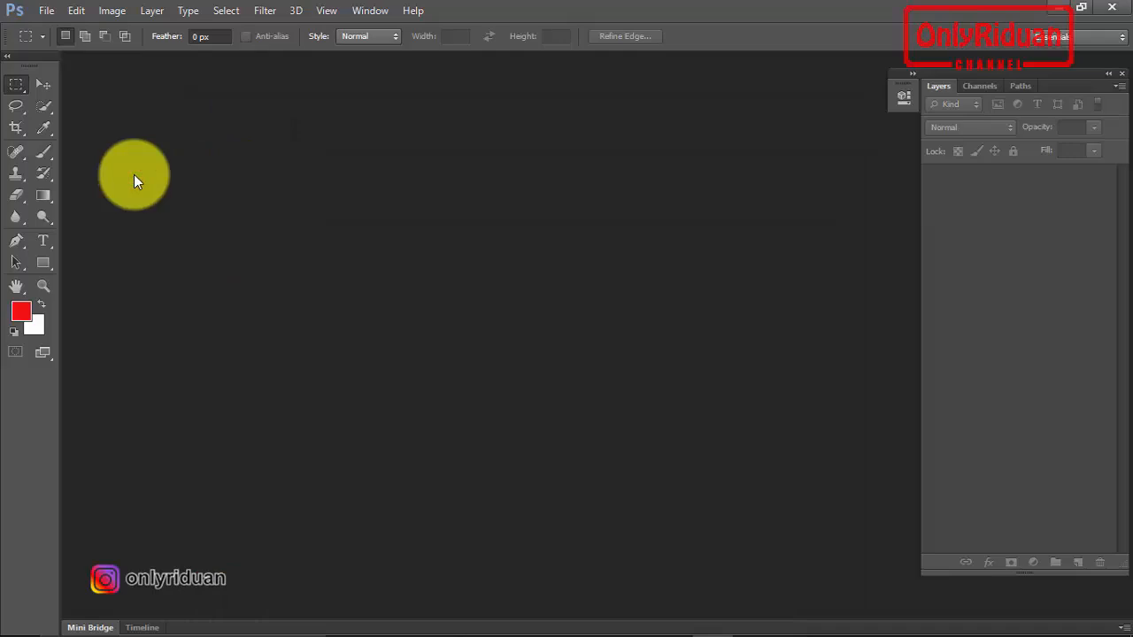
{"action": "left_click", "coordinate": [370, 10]}
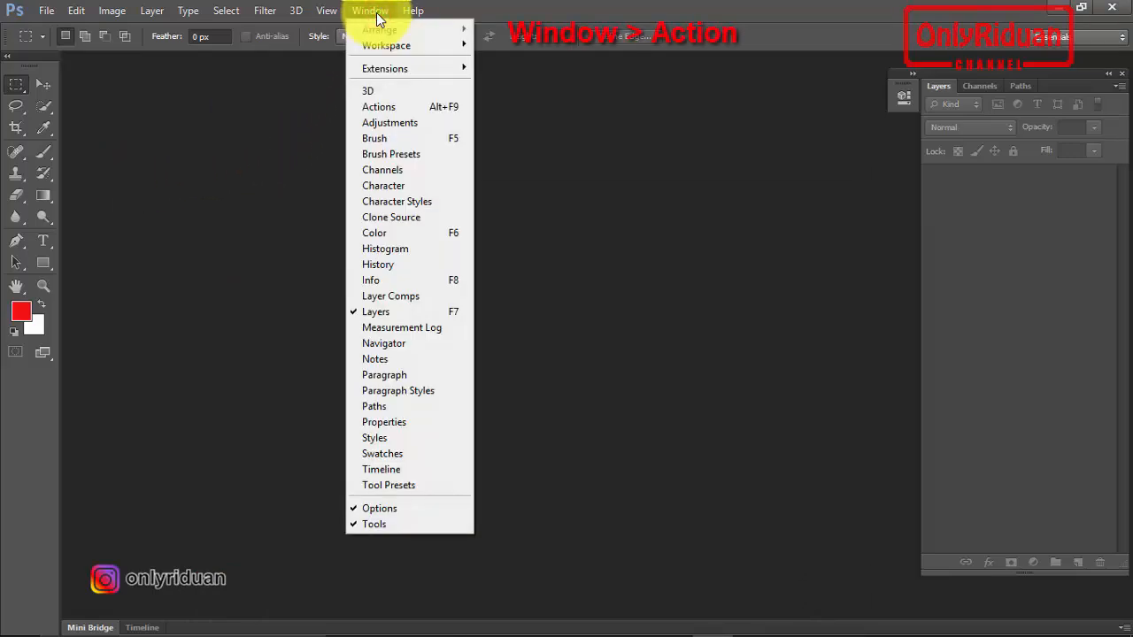
{"action": "mouse_move", "coordinate": [398, 106]}
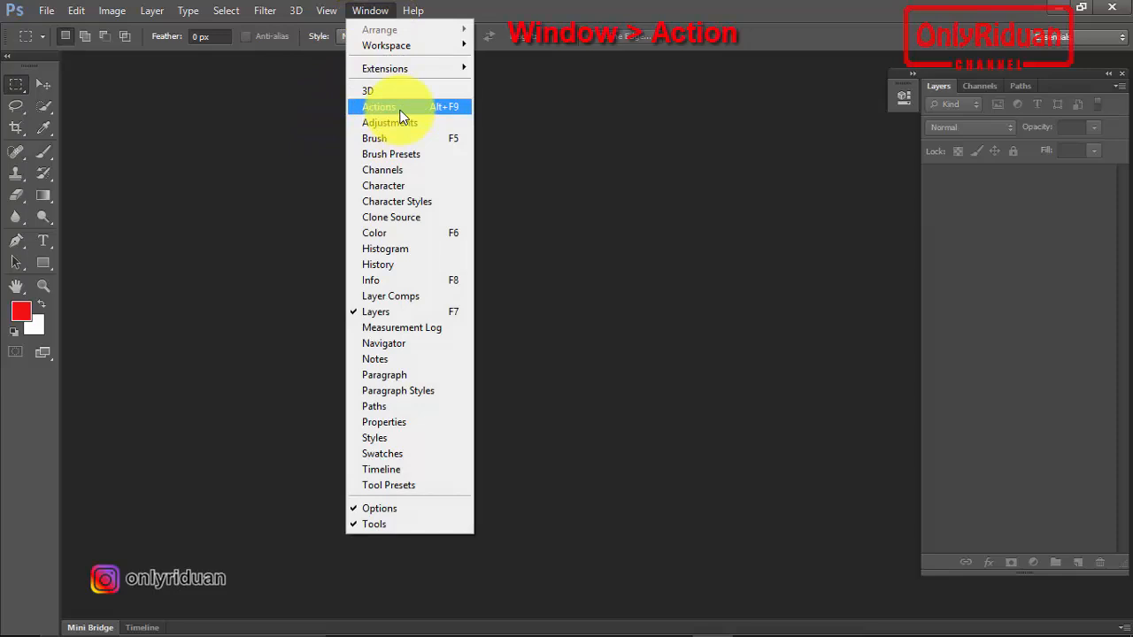
{"action": "left_click", "coordinate": [379, 106]}
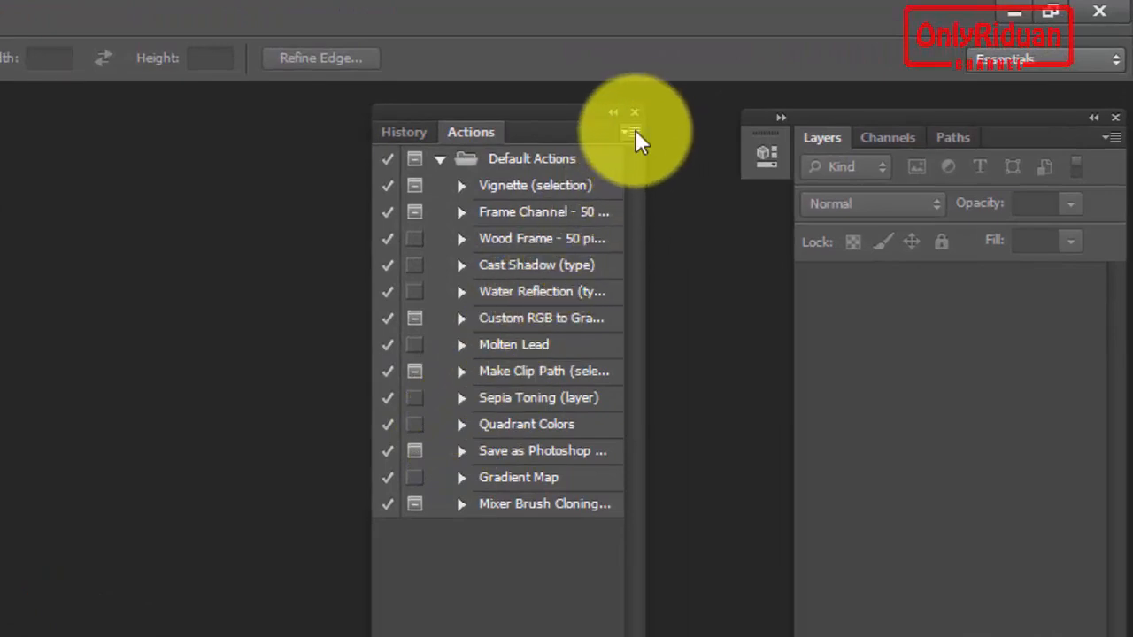
Load Polaroid.atn from Pictures > Template Polaroid into the Actions panel.
{"action": "left_click", "coordinate": [629, 133]}
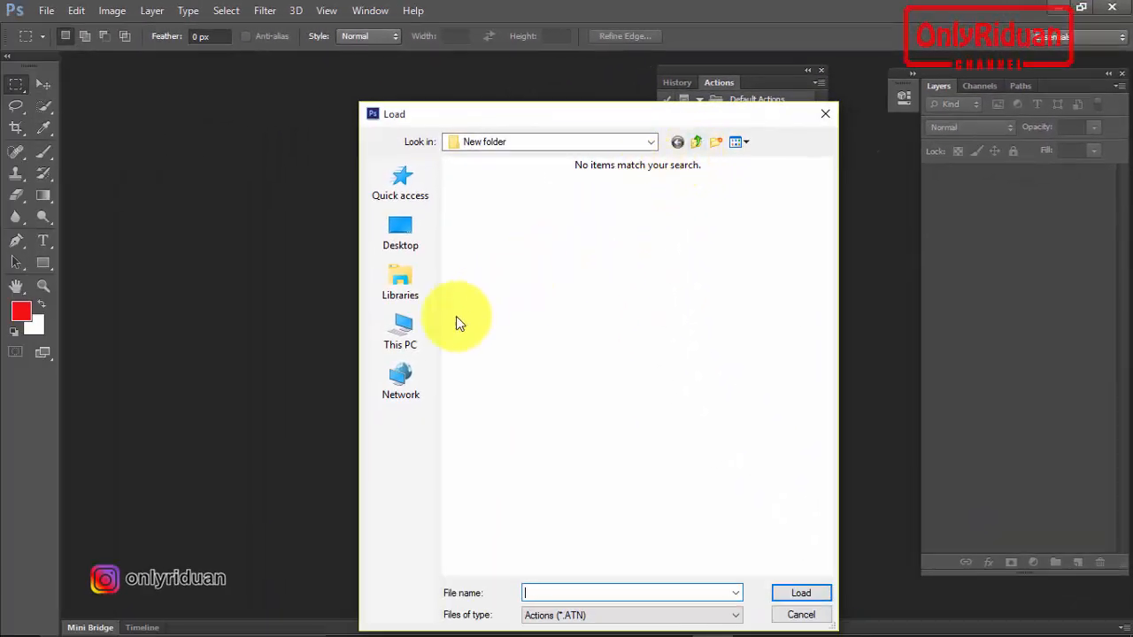
{"action": "left_click", "coordinate": [400, 332]}
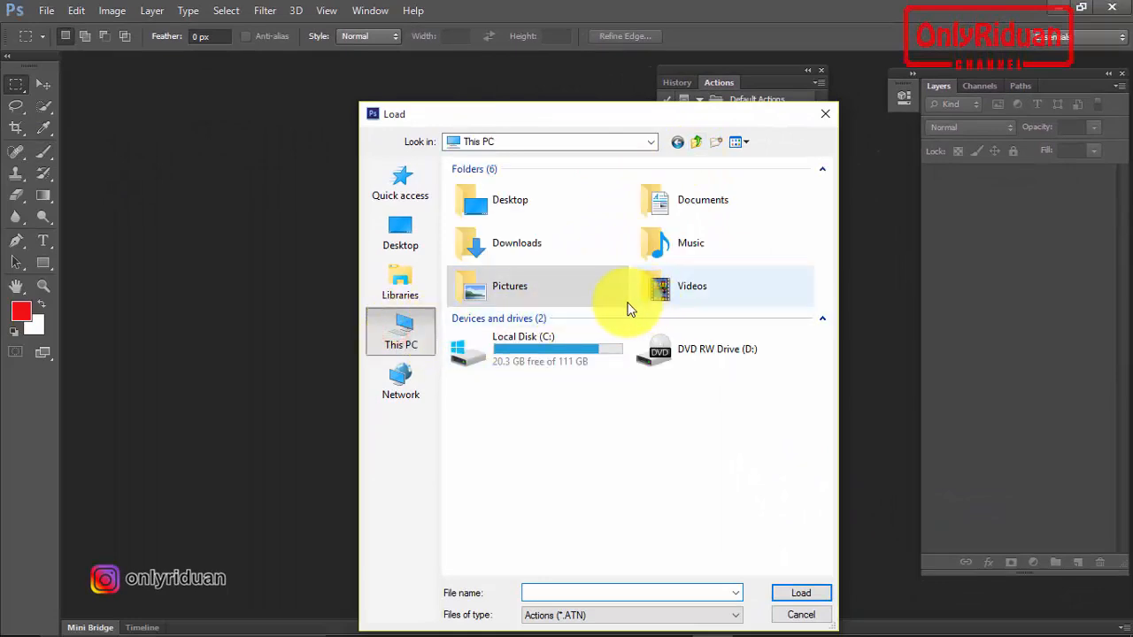
{"action": "double_click", "coordinate": [509, 286]}
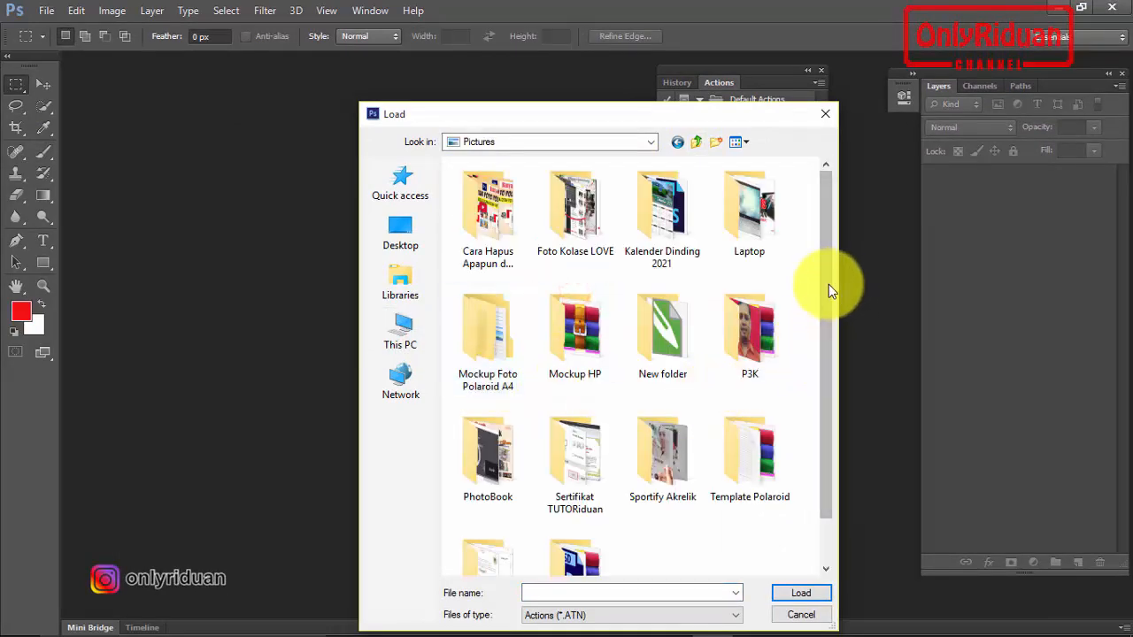
{"action": "double_click", "coordinate": [750, 452]}
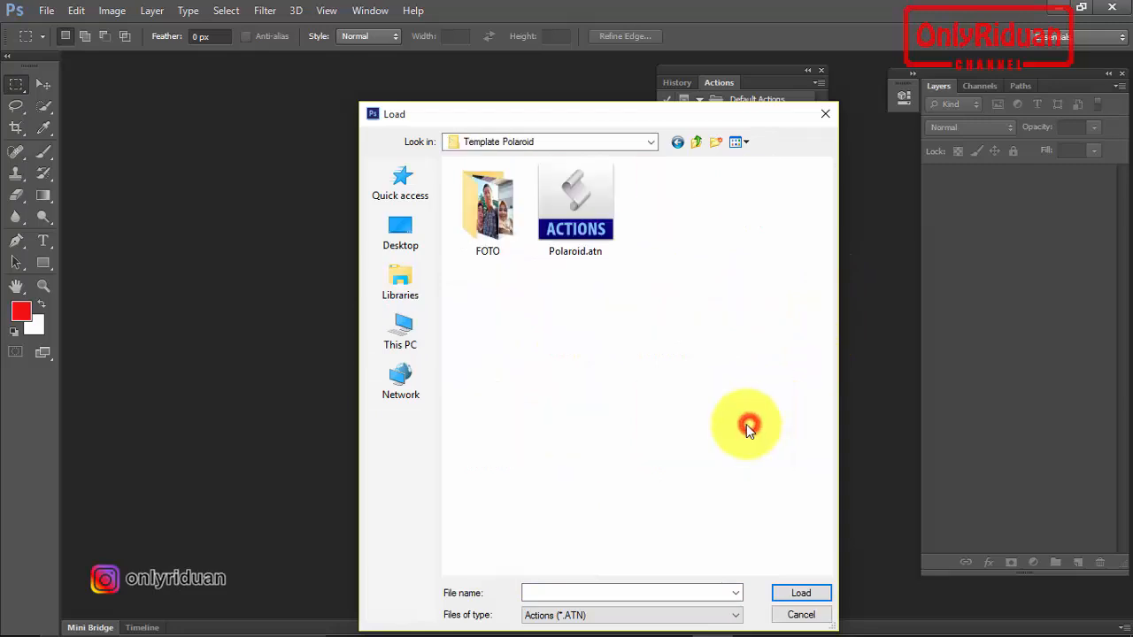
{"action": "left_click", "coordinate": [575, 204]}
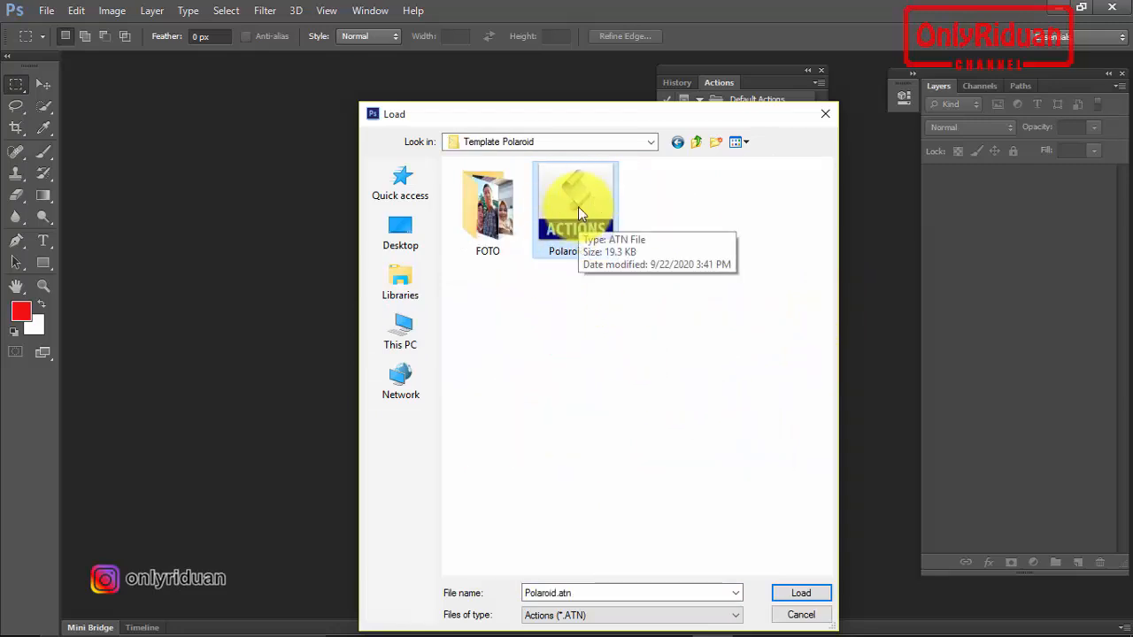
{"action": "left_click", "coordinate": [799, 593]}
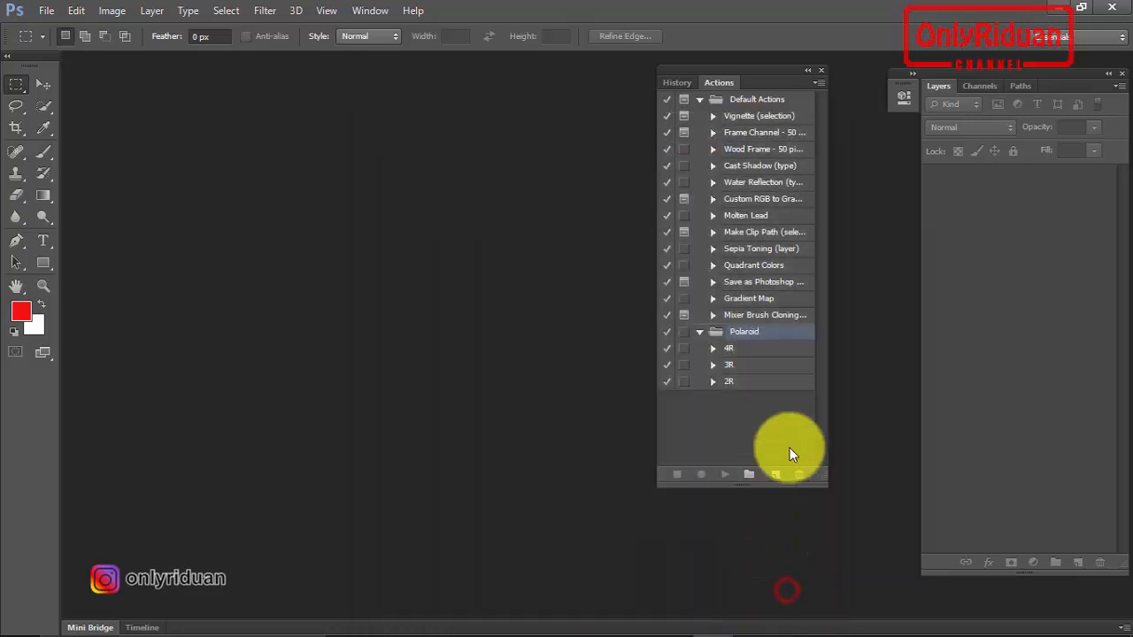
{"action": "mouse_move", "coordinate": [828, 443]}
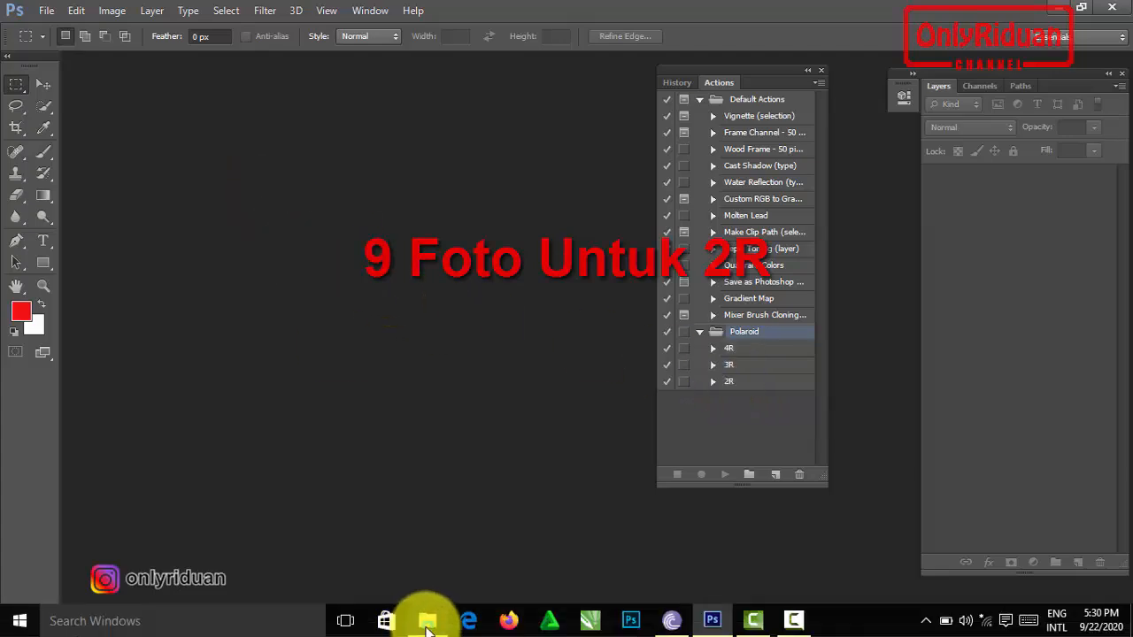
Select the first nine photos in Template Polaroid > FOTO and open them in Photoshop.
{"action": "left_click", "coordinate": [428, 619]}
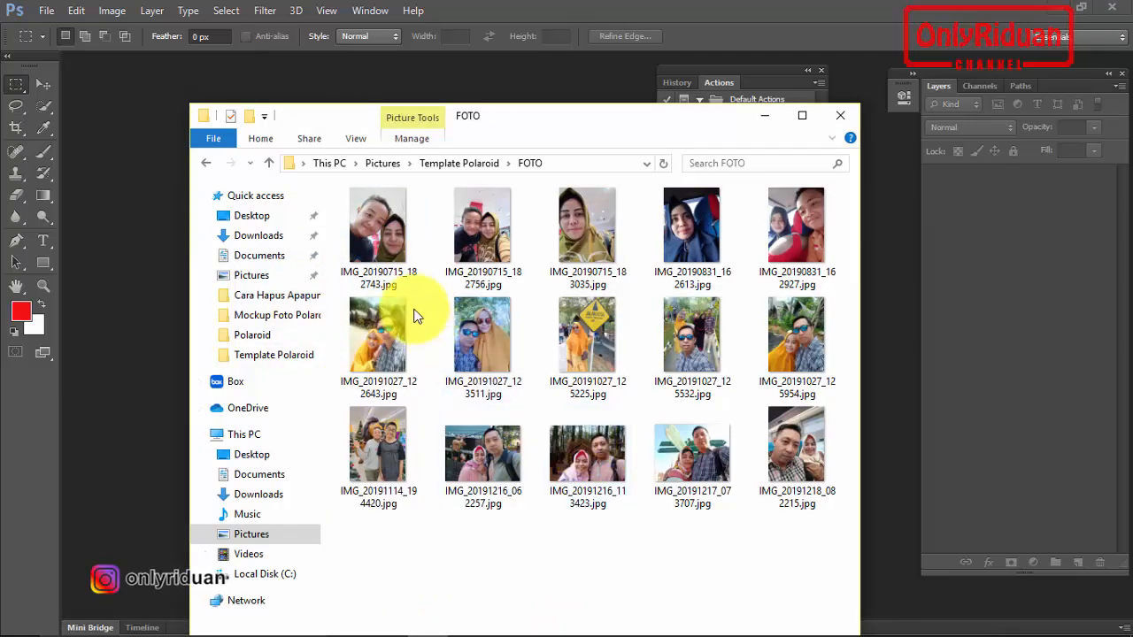
{"action": "left_click", "coordinate": [378, 224]}
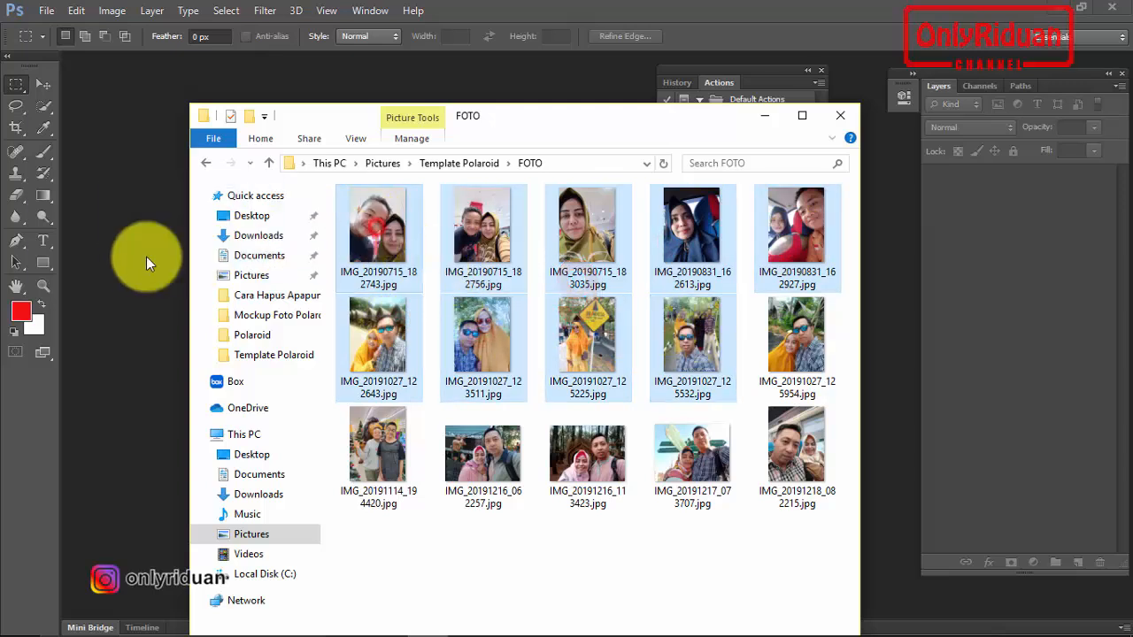
{"action": "double_click", "coordinate": [379, 223]}
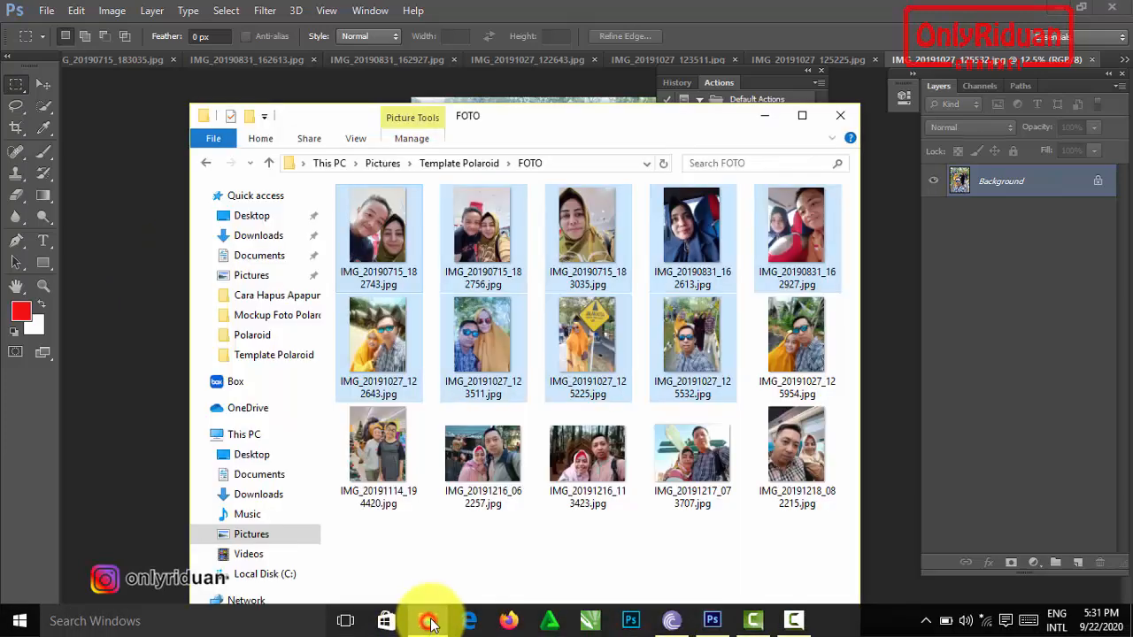
In Photoshop, open the Polaroid 2R template and select the 2R action.
{"action": "left_click", "coordinate": [207, 162]}
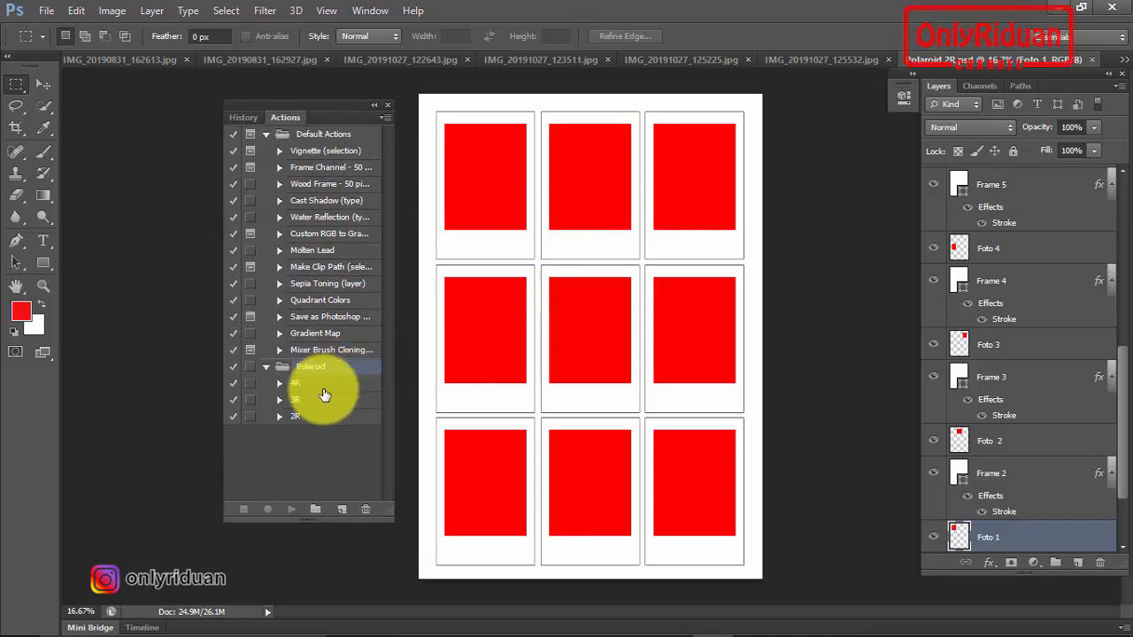
{"action": "left_click", "coordinate": [295, 416]}
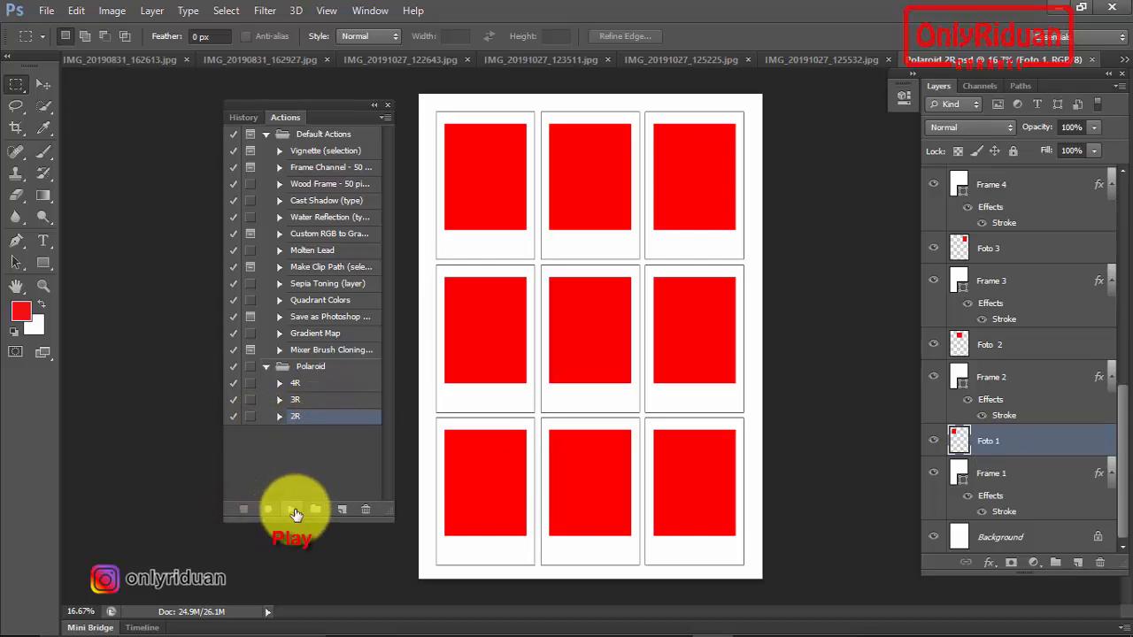
Run the 2R action using the Actions panel's Play button.
{"action": "left_click", "coordinate": [292, 509]}
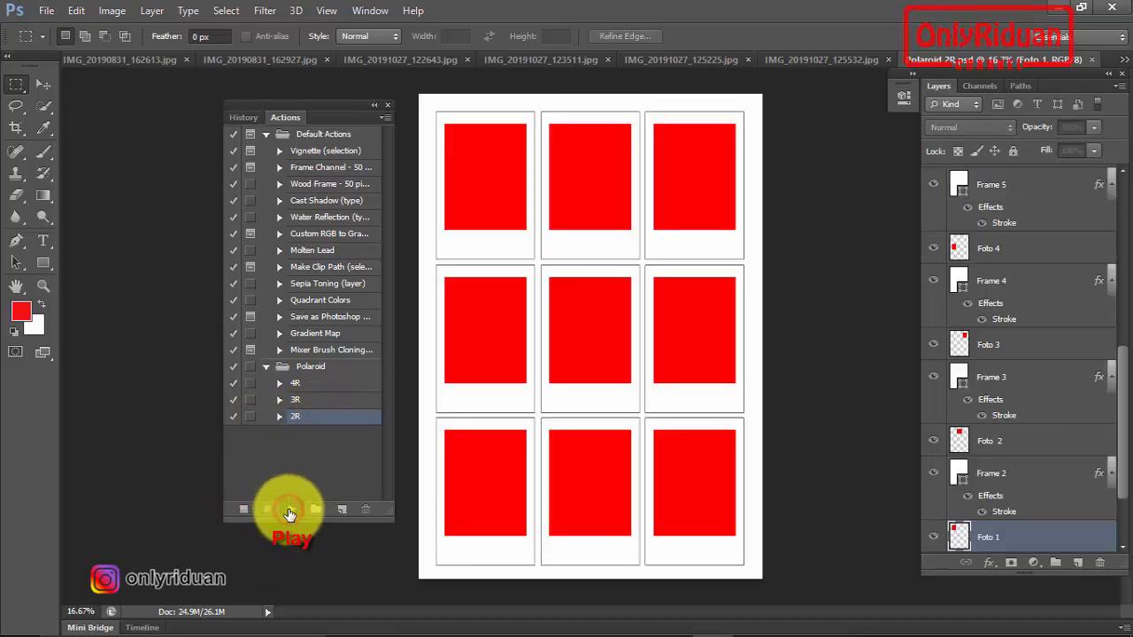
{"action": "left_click", "coordinate": [290, 509]}
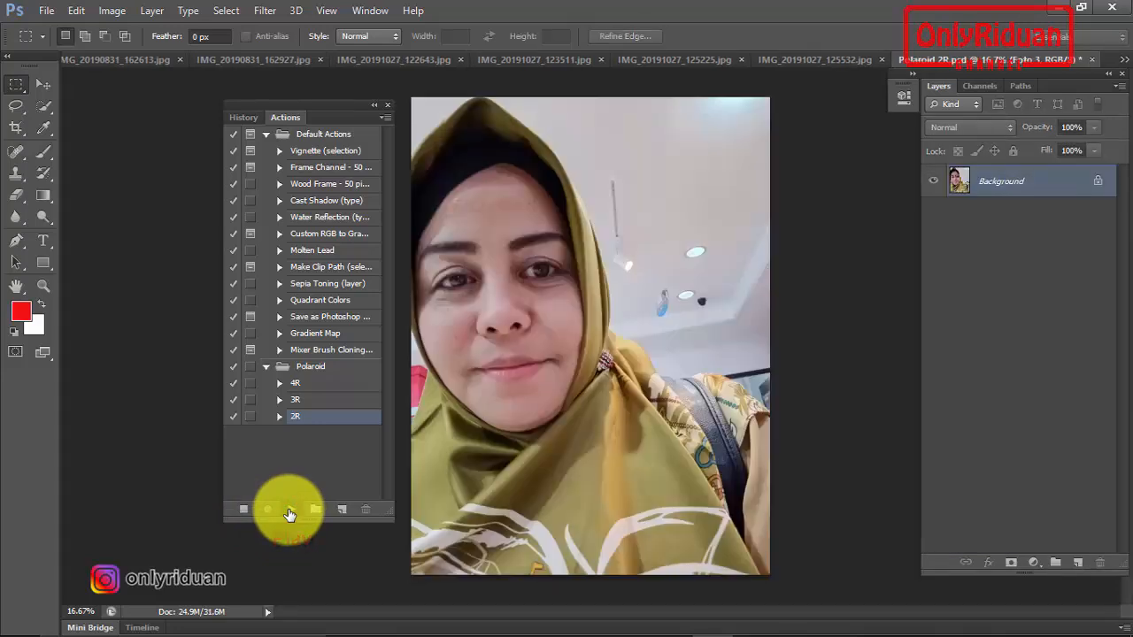
{"action": "left_click", "coordinate": [290, 513]}
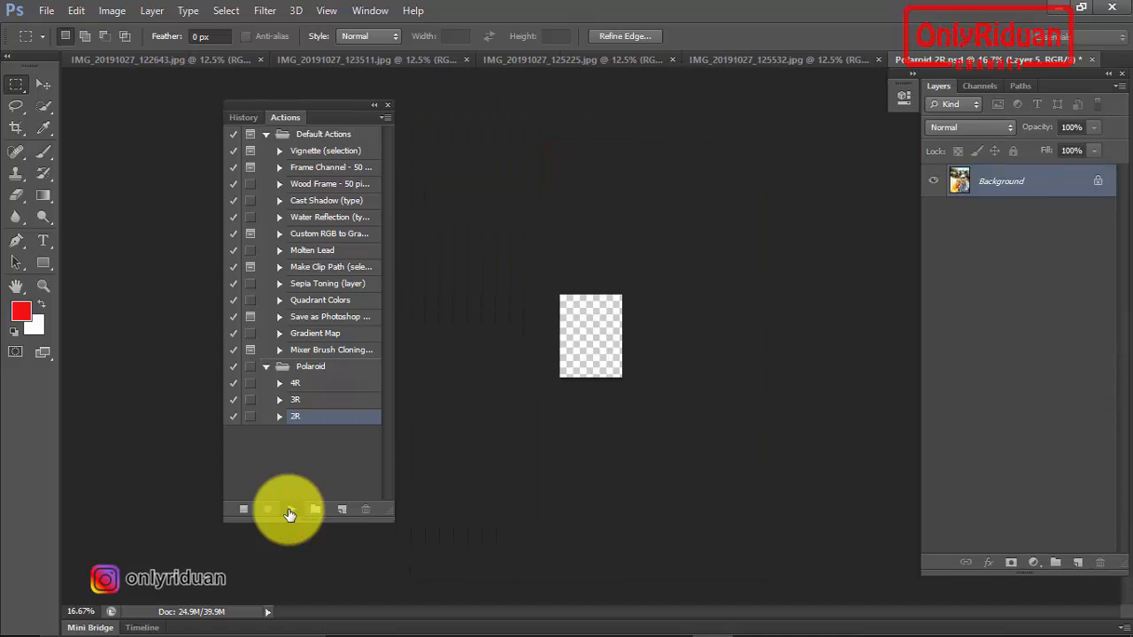
{"action": "left_click", "coordinate": [290, 509]}
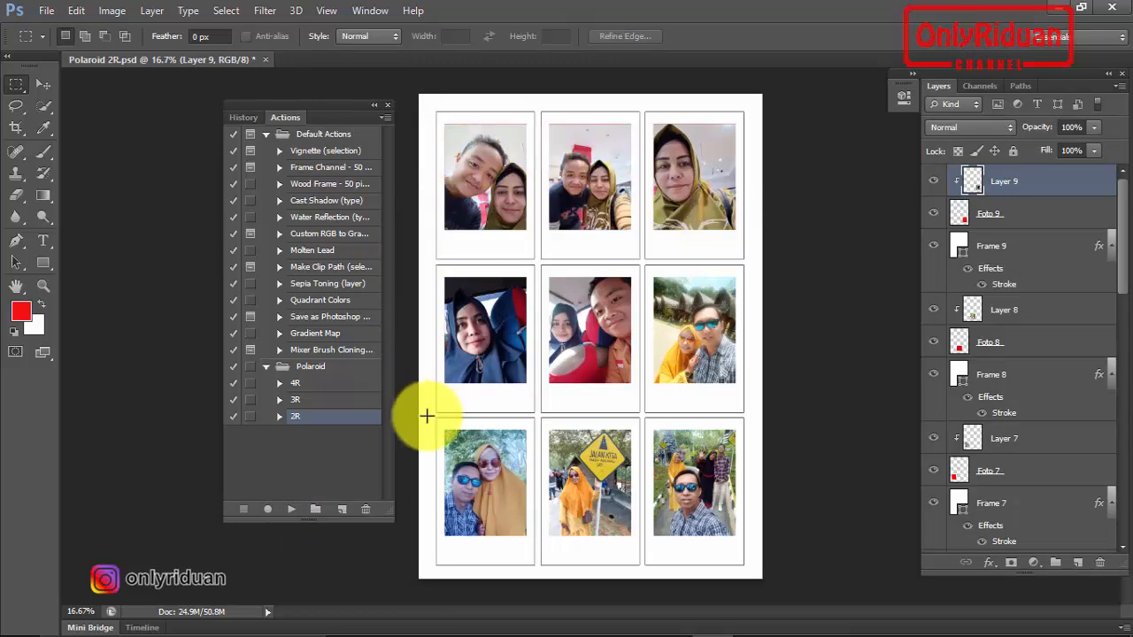
{"action": "mouse_move", "coordinate": [529, 296]}
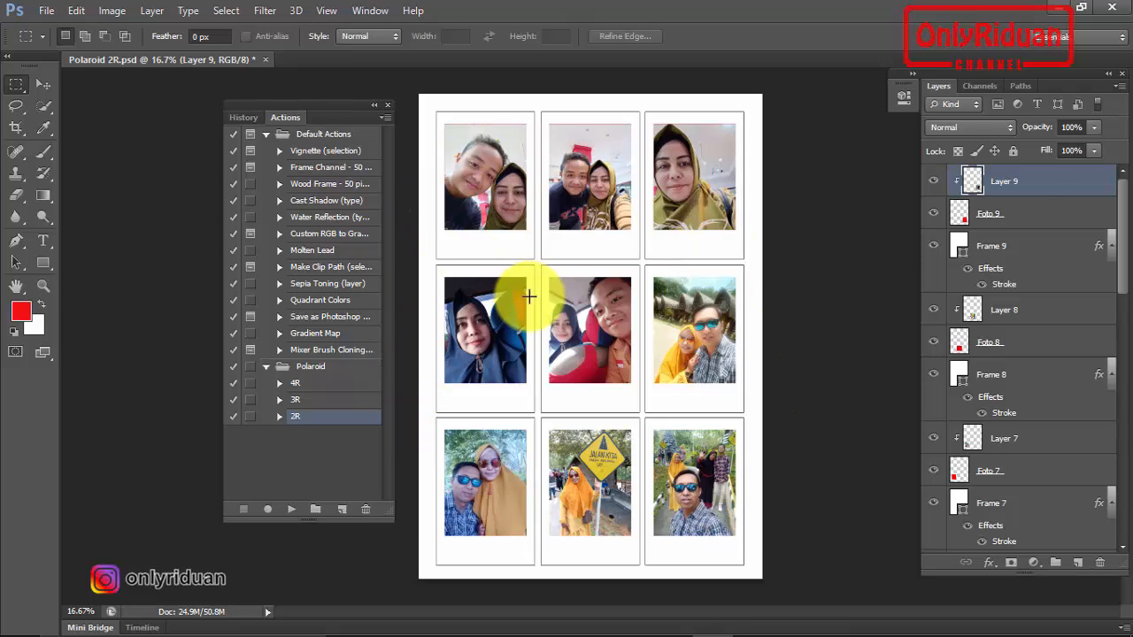
{"action": "mouse_move", "coordinate": [495, 214]}
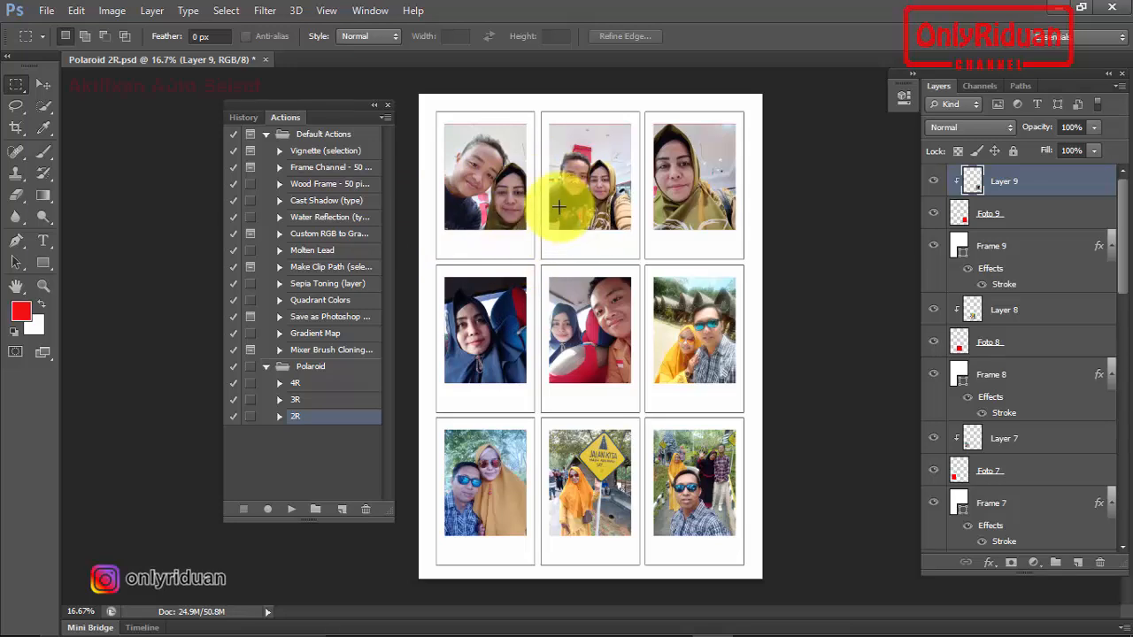
Check the top-middle photo's placement on the filled 2R sheet with the Move tool.
{"action": "left_click", "coordinate": [15, 84]}
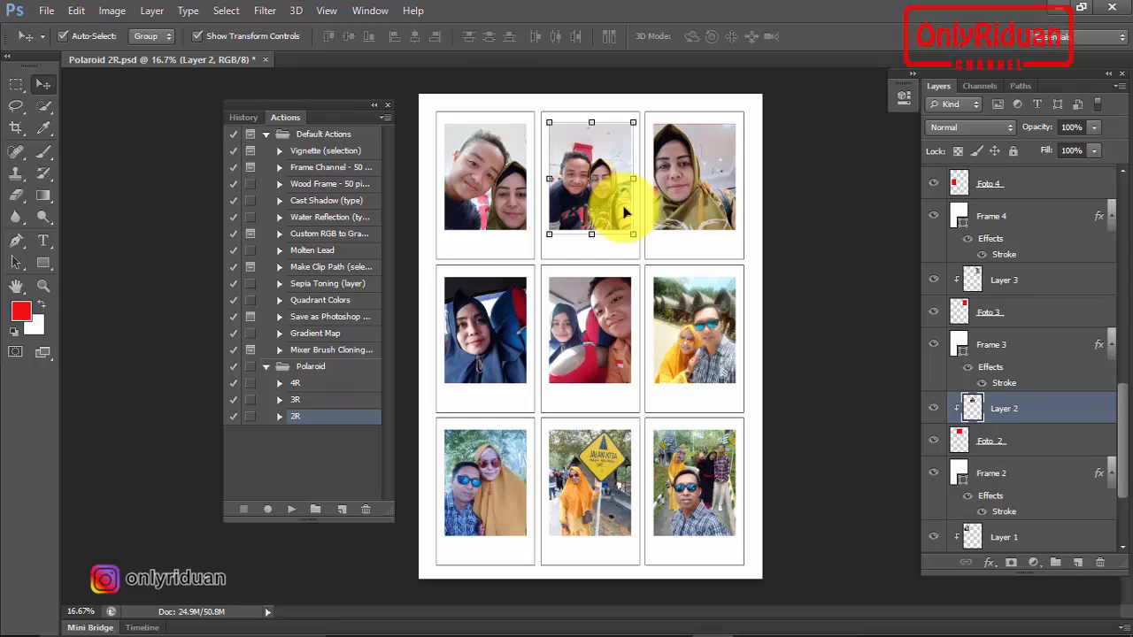
{"action": "left_click", "coordinate": [46, 11]}
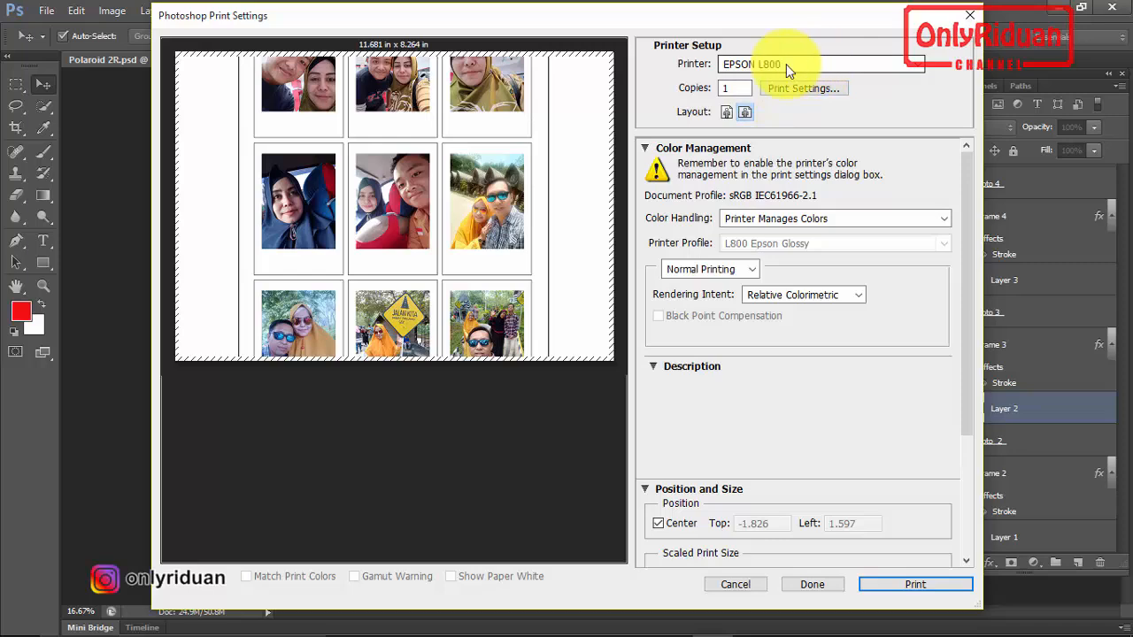
Choose EPSON L800 with Photo quality, A4 paper and portrait orientation, and confirm.
{"action": "left_click", "coordinate": [815, 63]}
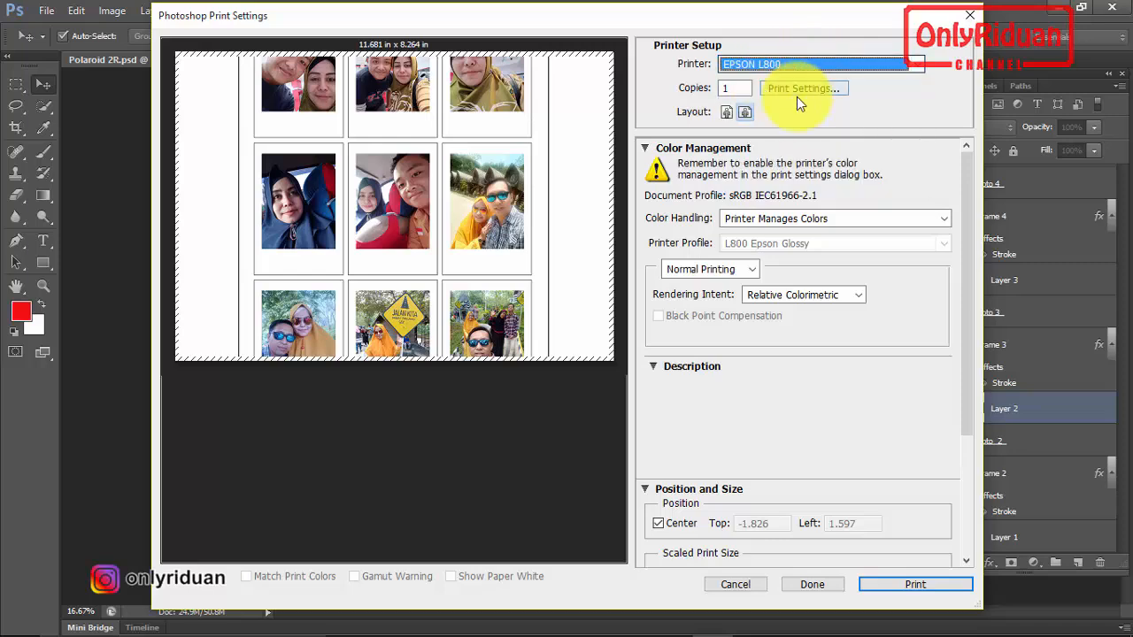
{"action": "left_click", "coordinate": [802, 88]}
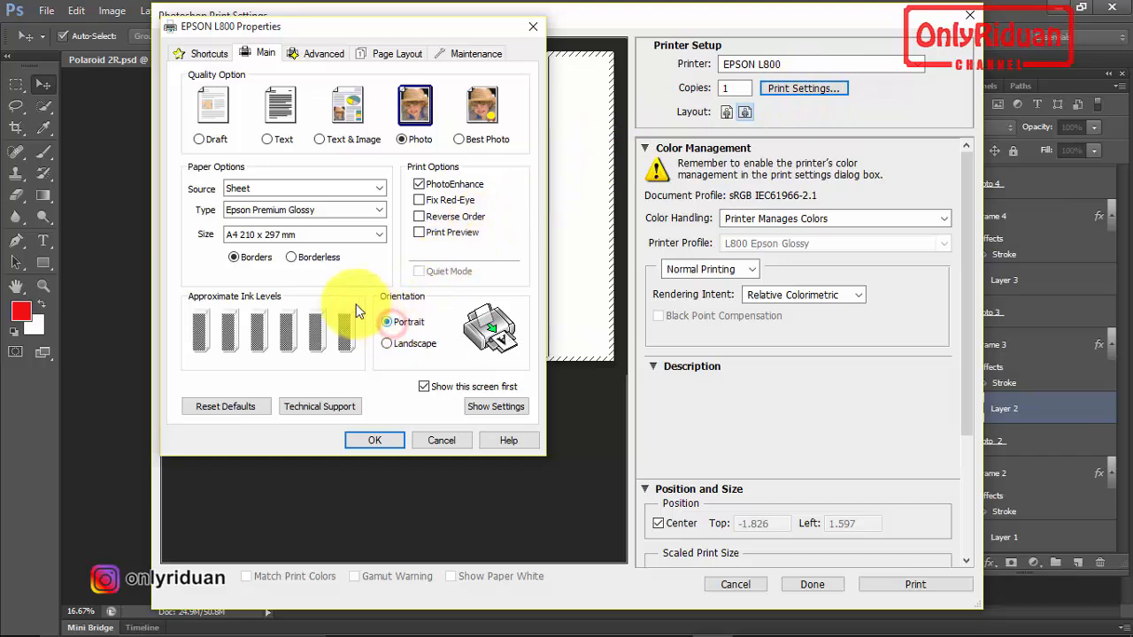
{"action": "left_click", "coordinate": [305, 234]}
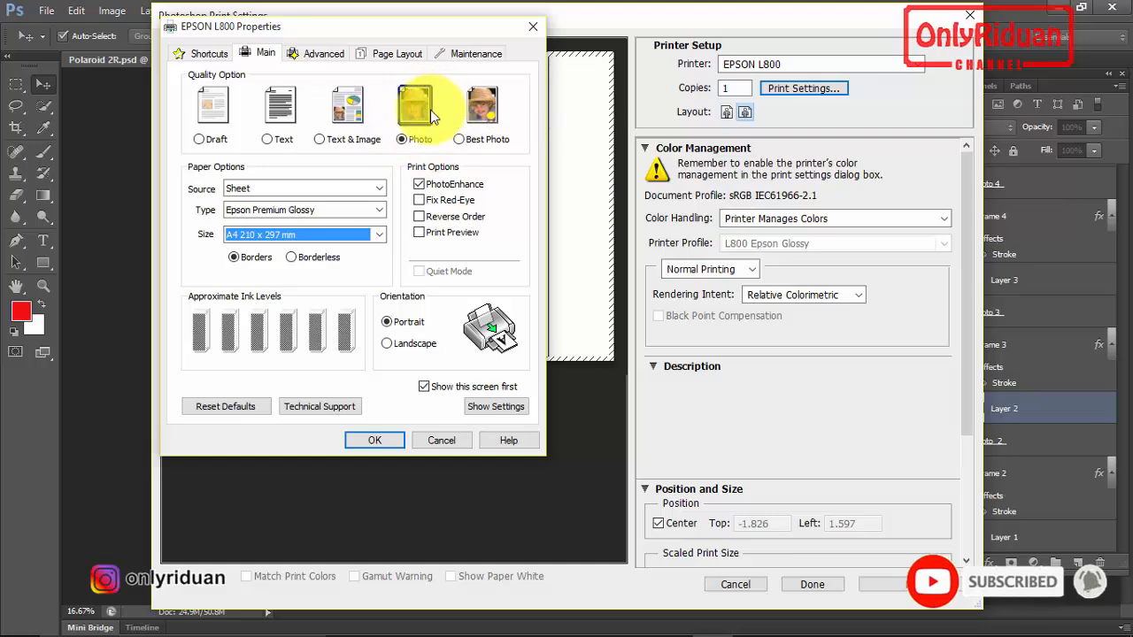
{"action": "mouse_move", "coordinate": [411, 120]}
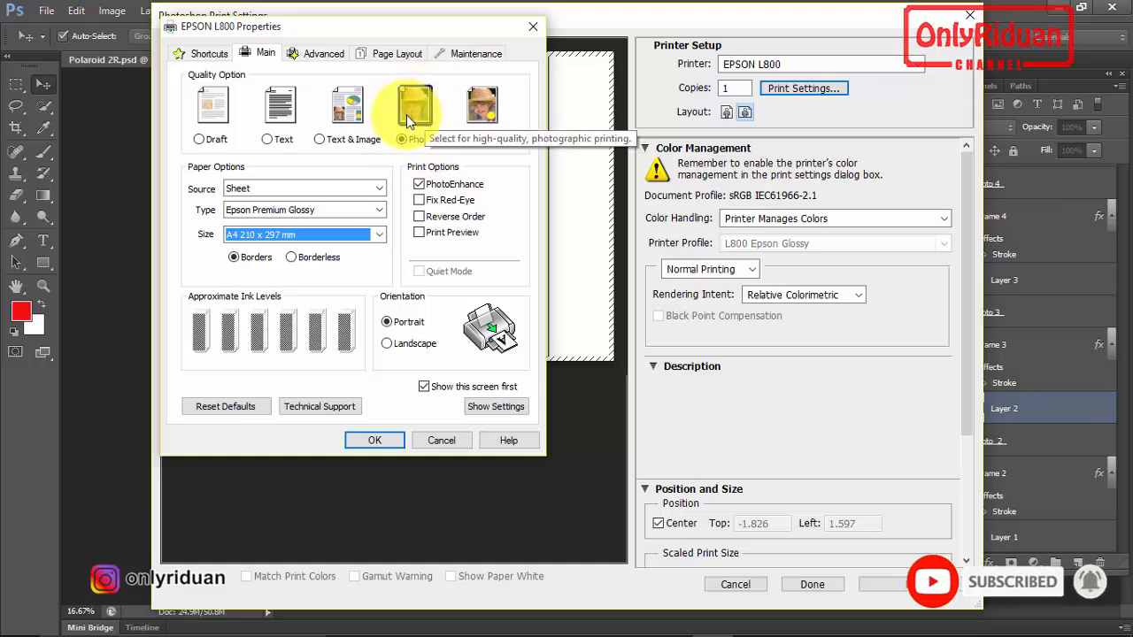
{"action": "left_click", "coordinate": [414, 104]}
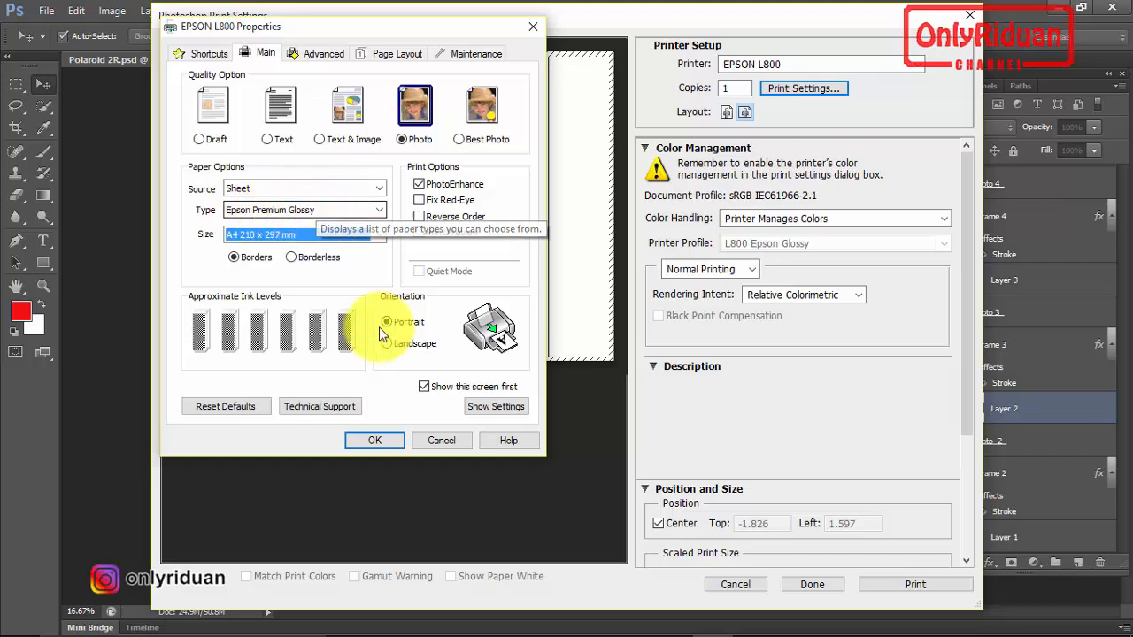
{"action": "left_click", "coordinate": [373, 440]}
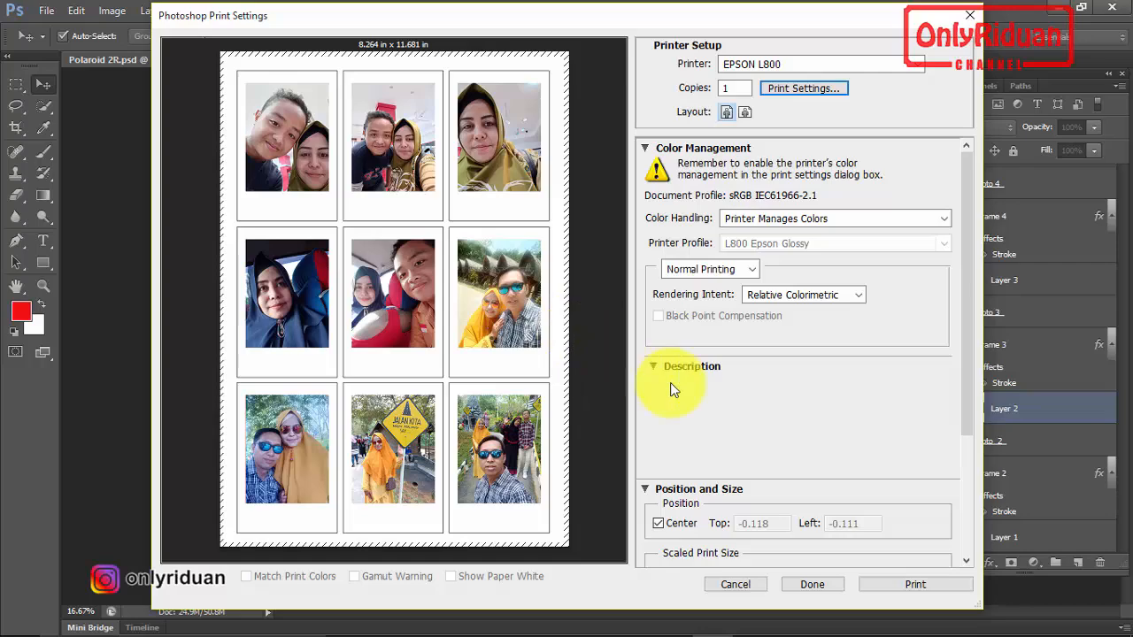
{"action": "left_click", "coordinate": [735, 584]}
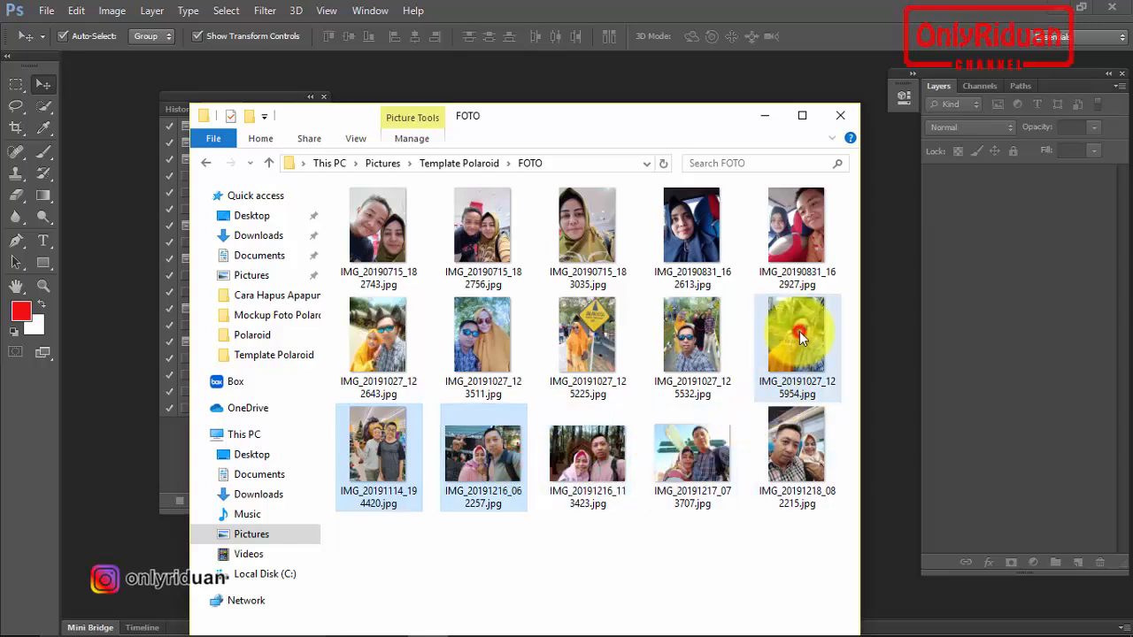
Drag four selected FOTO photos into Photoshop and return to Template Polaroid.
{"action": "left_click", "coordinate": [692, 451]}
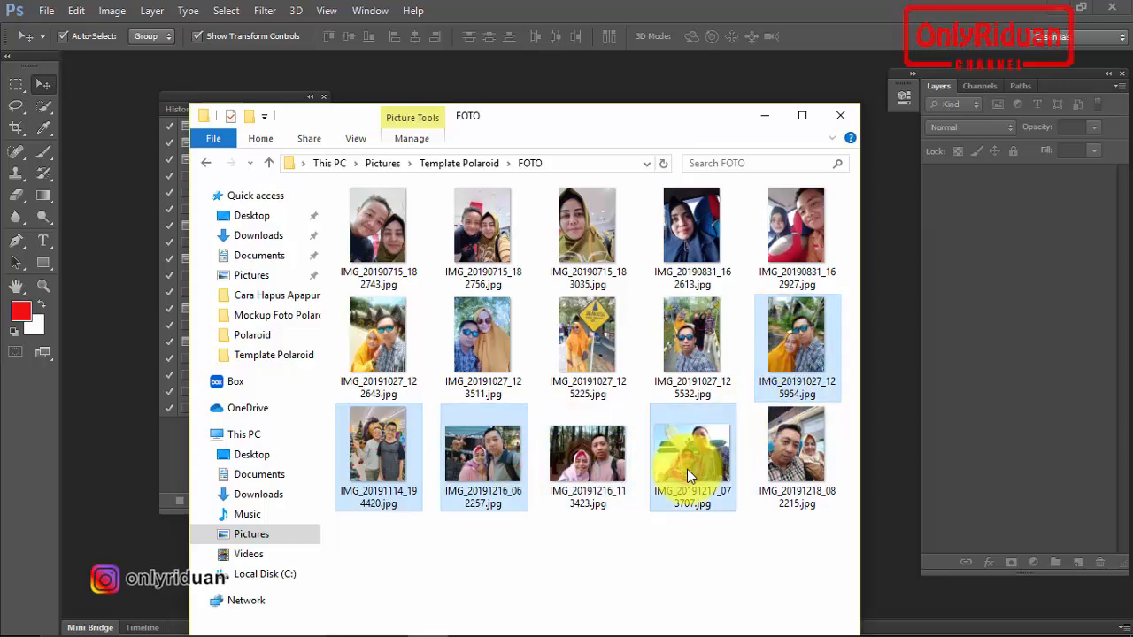
{"action": "left_click_drag", "start_coordinate": [693, 451], "coordinate": [119, 345]}
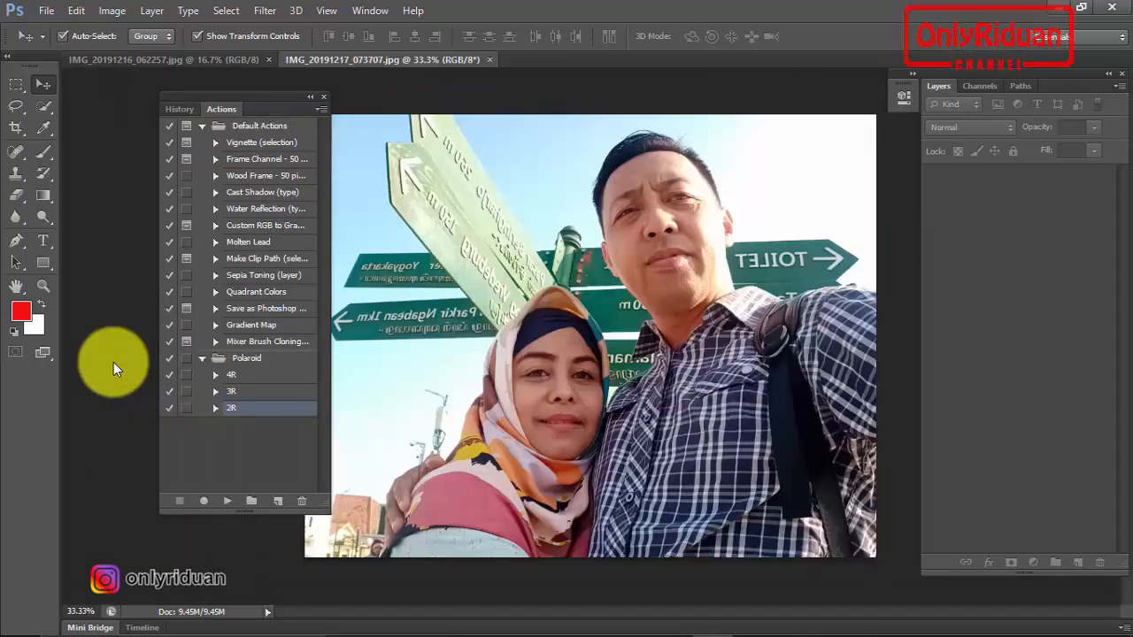
{"action": "left_click", "coordinate": [810, 59]}
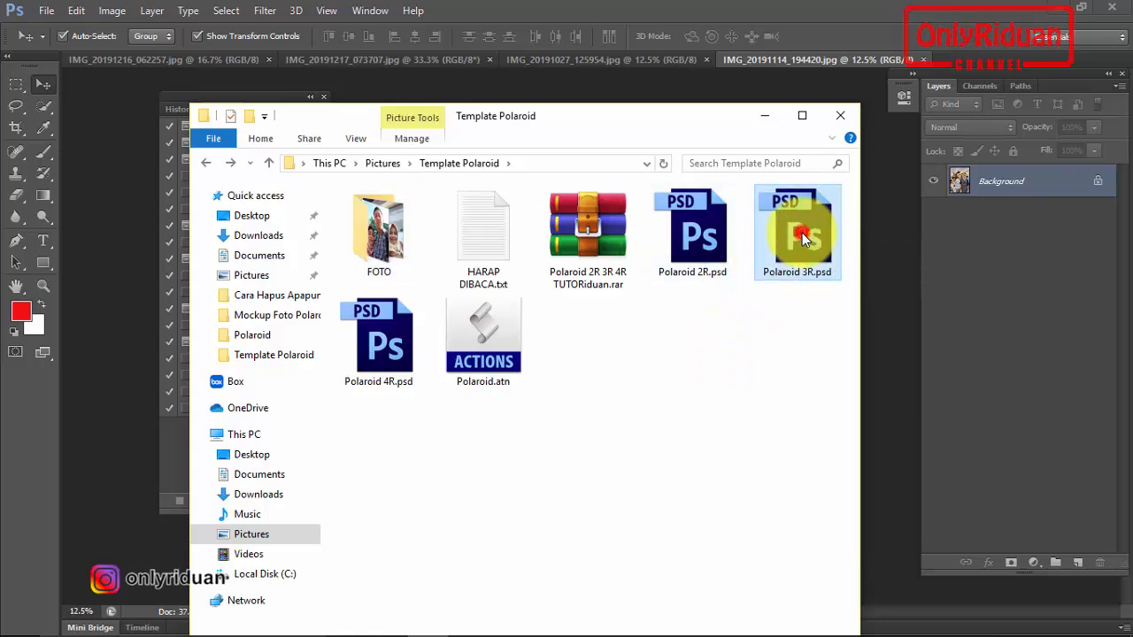
Open Polaroid 3R.psd, select the Foto 1 layer, and play the 3R action for the four photos.
{"action": "double_click", "coordinate": [797, 231]}
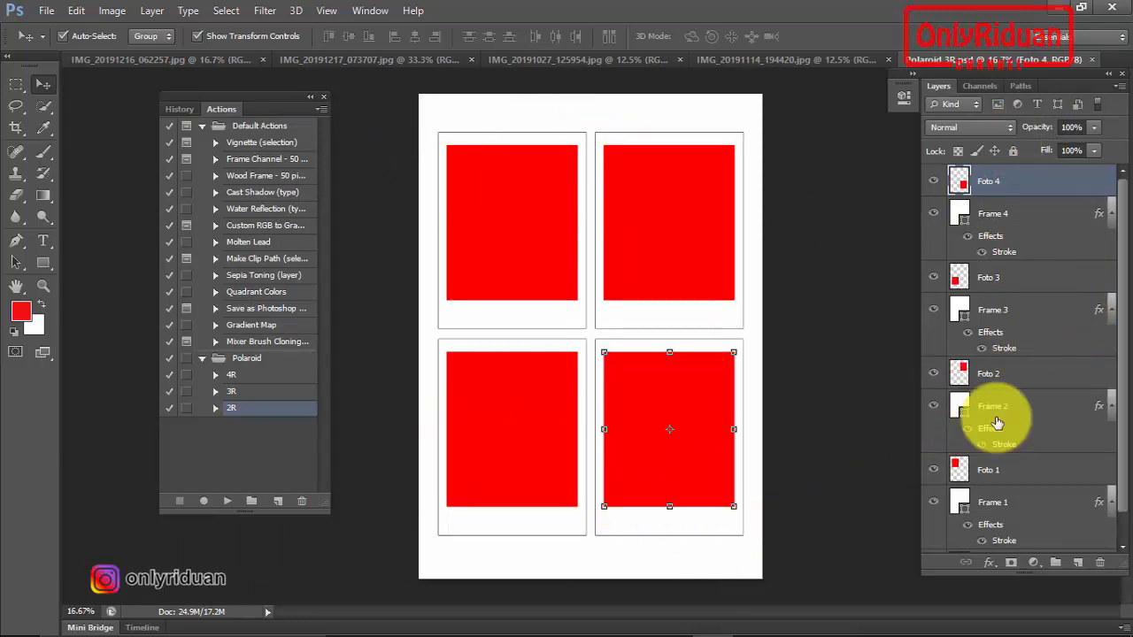
{"action": "left_click", "coordinate": [1005, 469]}
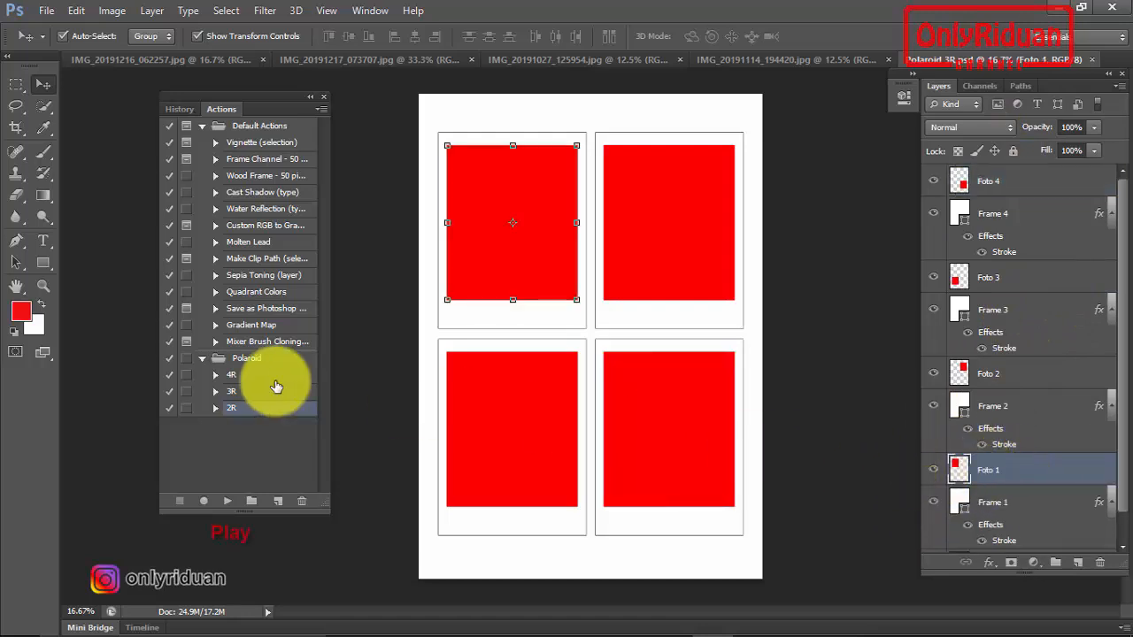
{"action": "left_click", "coordinate": [244, 392]}
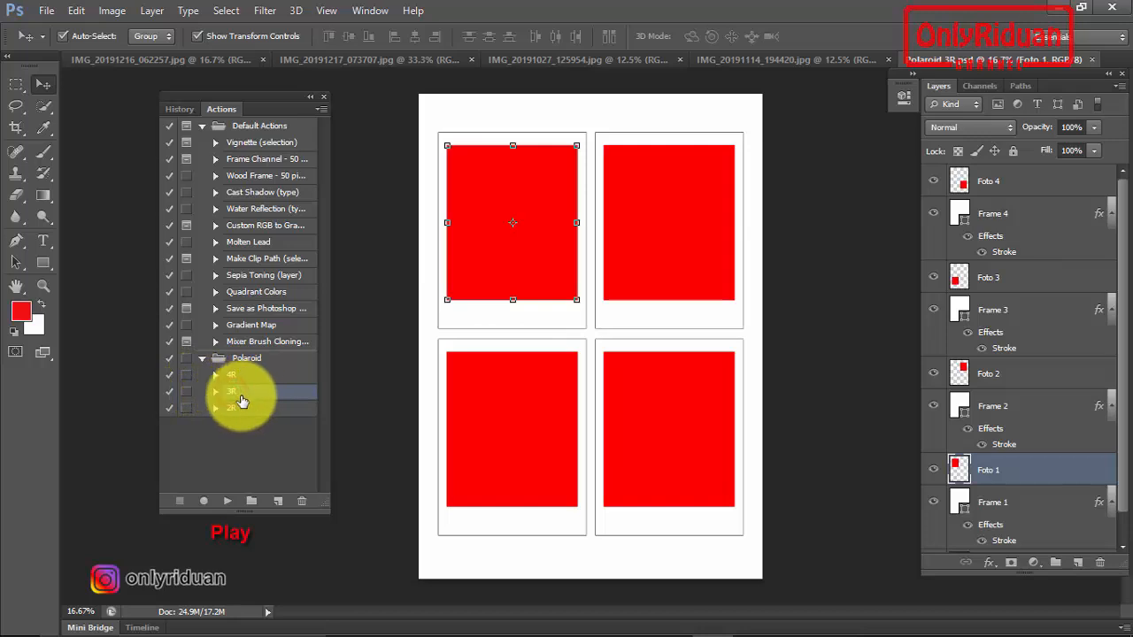
{"action": "mouse_move", "coordinate": [191, 512]}
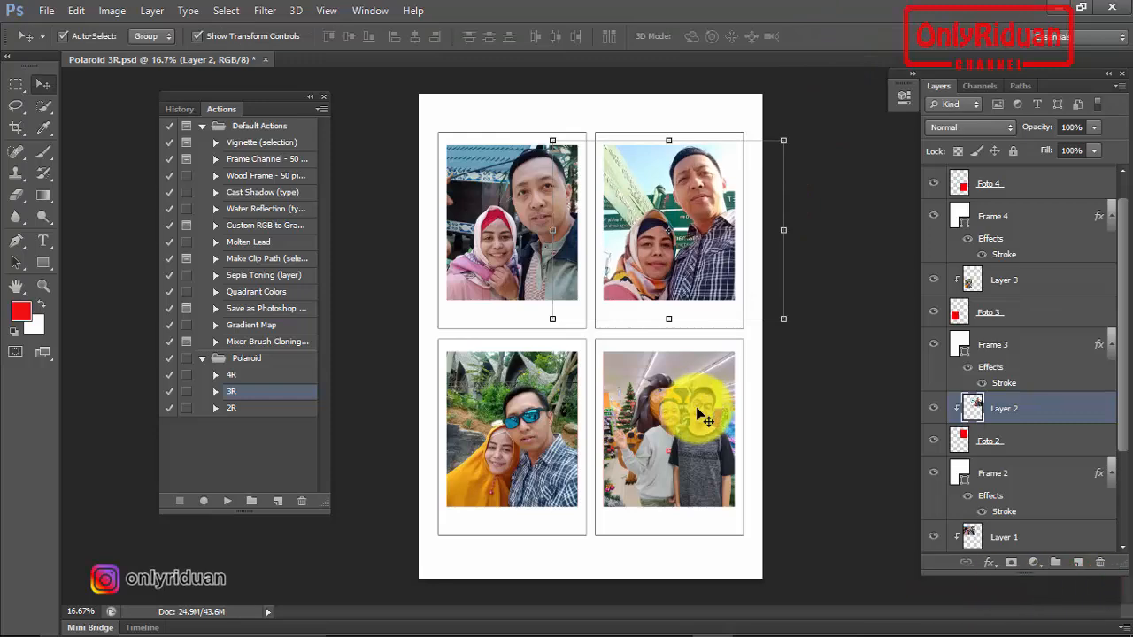
{"action": "left_click", "coordinate": [46, 10]}
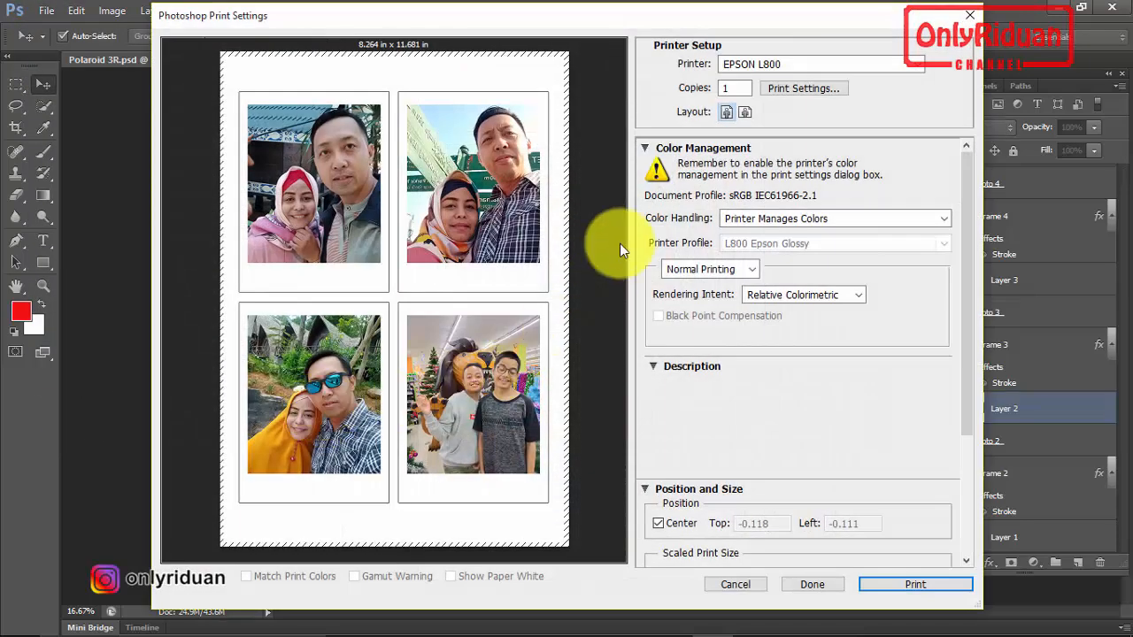
Print the 3R sheet on the EPSON L800 using Photo, Epson Premium Glossy, A4 and Portrait.
{"action": "left_click", "coordinate": [819, 63]}
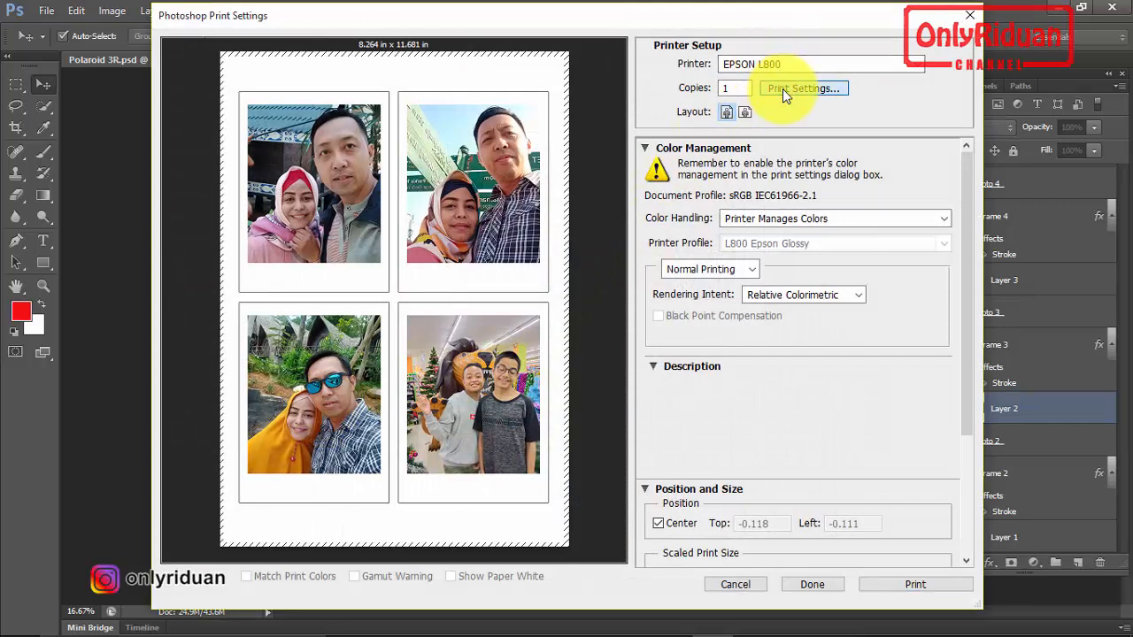
{"action": "left_click", "coordinate": [802, 88]}
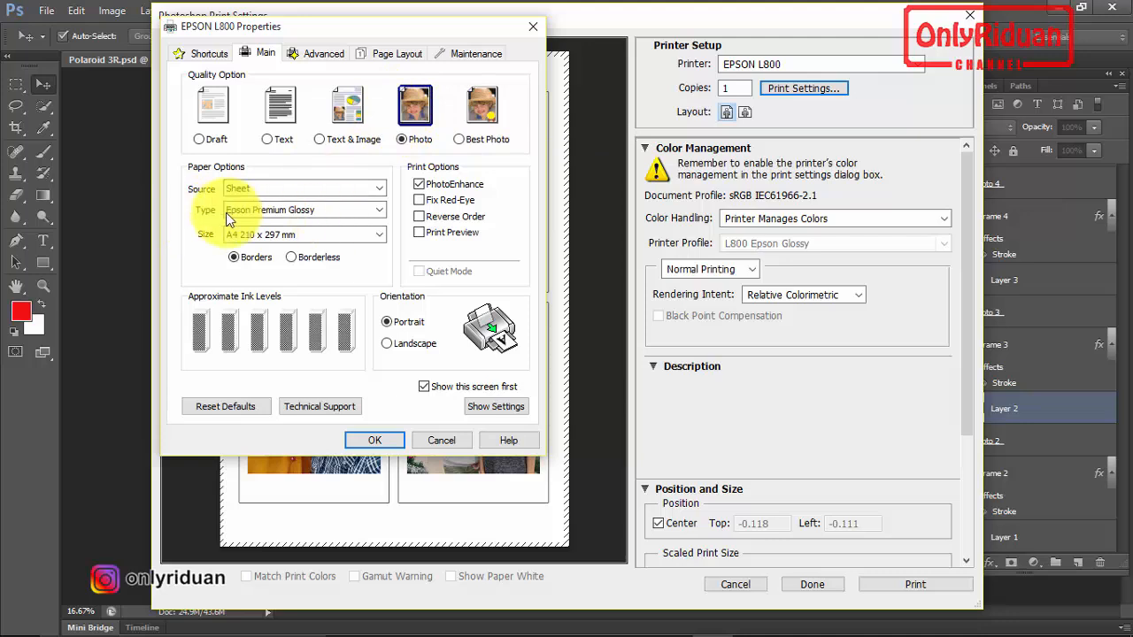
{"action": "left_click", "coordinate": [373, 440]}
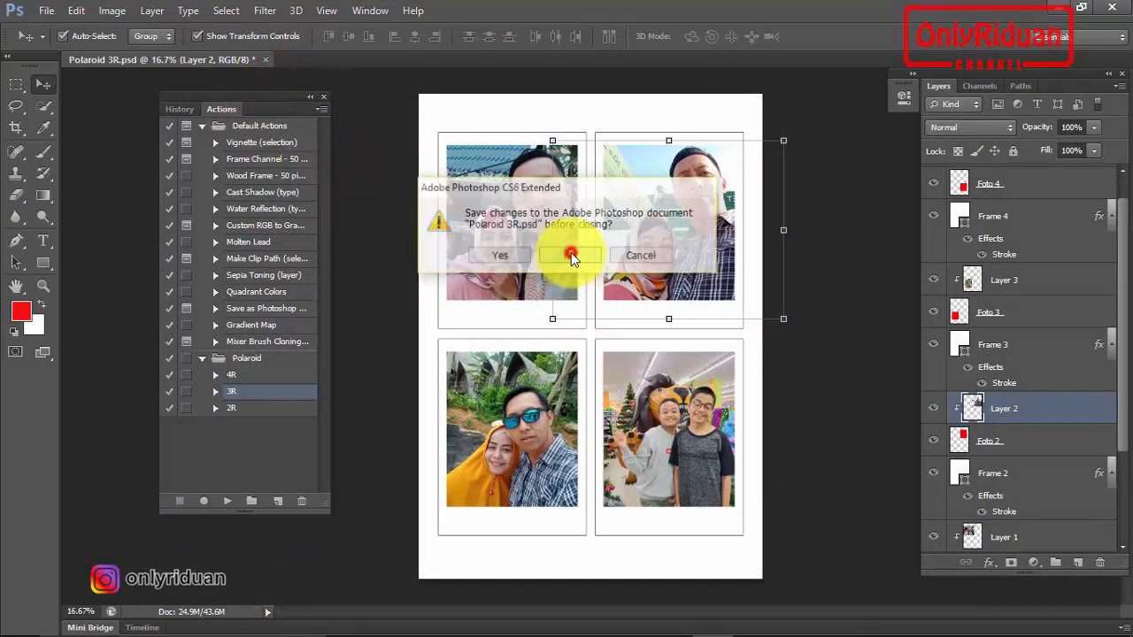
Discard changes to the 3R sheet and bring two FOTO folder photos into Photoshop.
{"action": "left_click", "coordinate": [570, 255]}
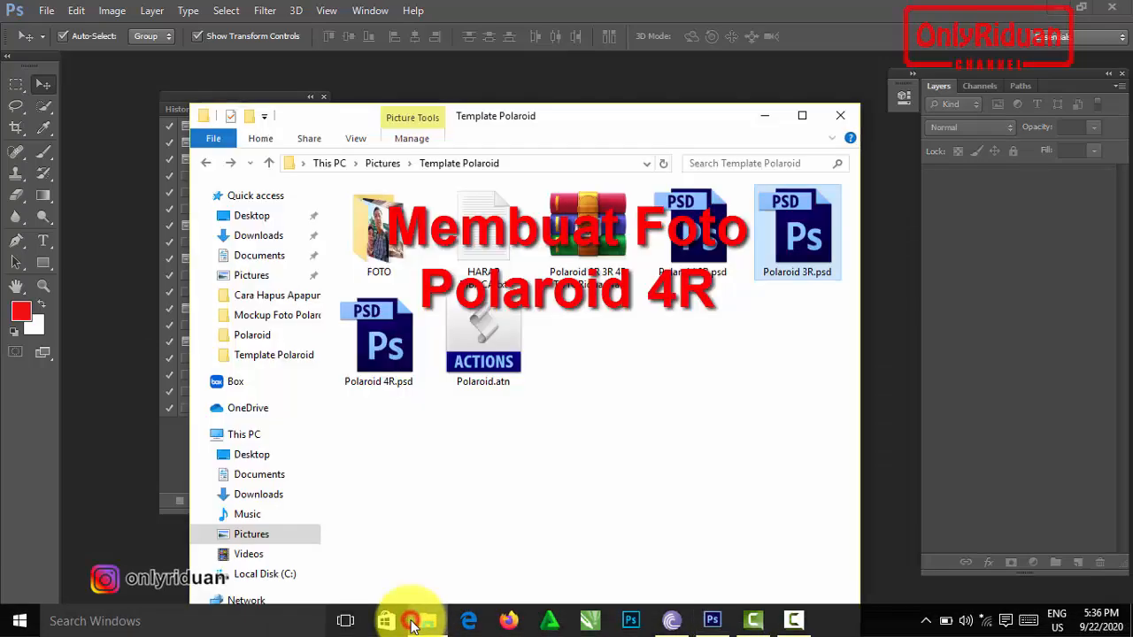
{"action": "double_click", "coordinate": [378, 226]}
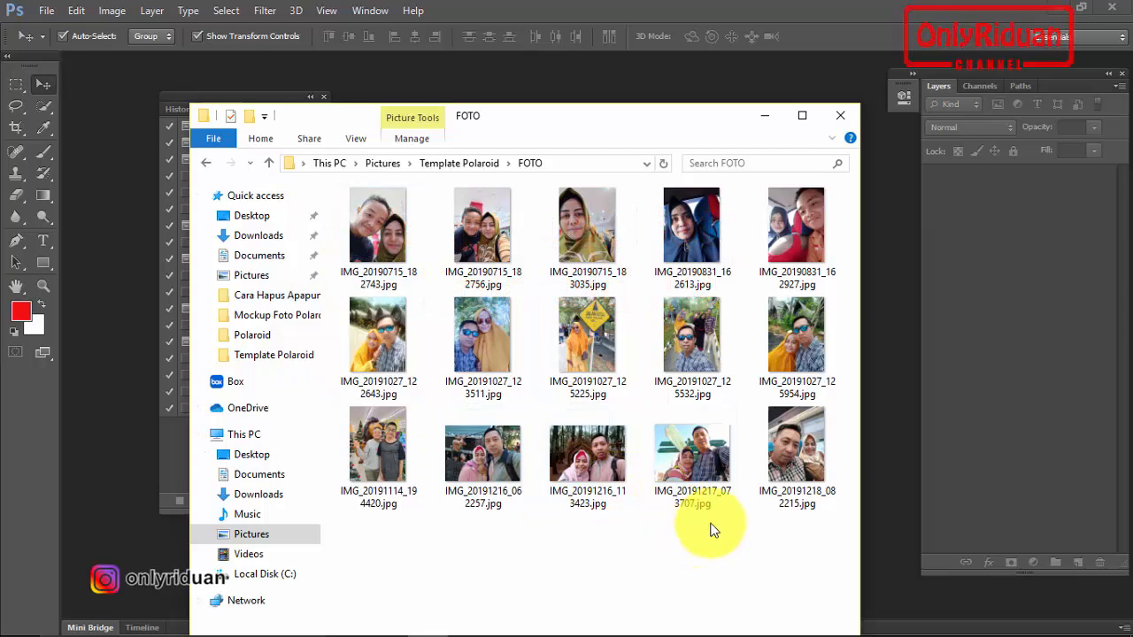
{"action": "left_click", "coordinate": [796, 452]}
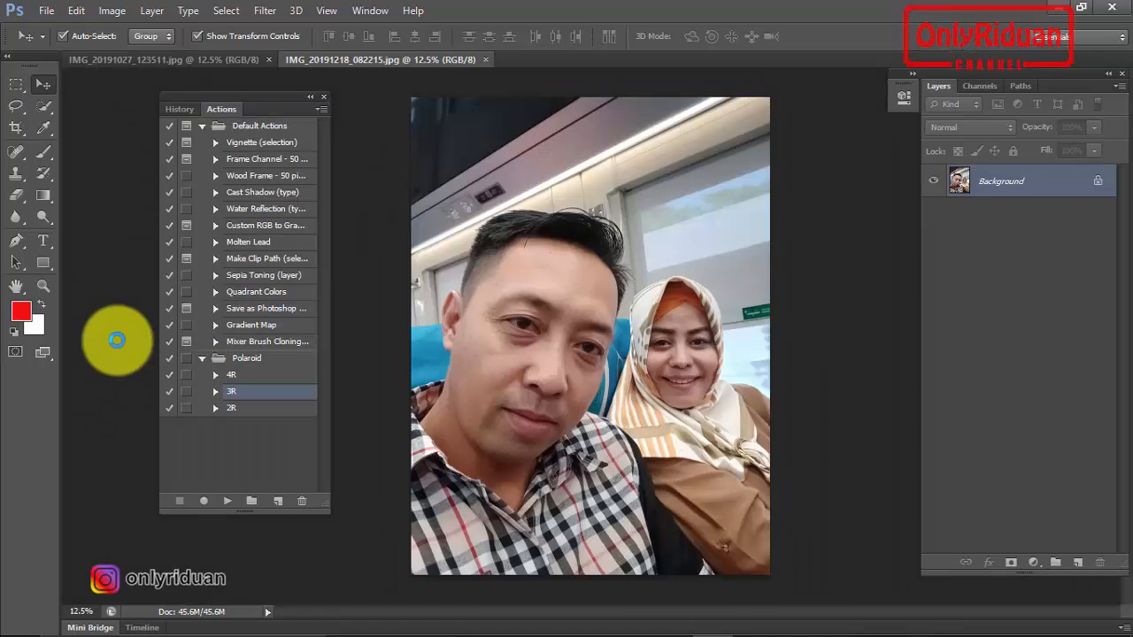
{"action": "left_click", "coordinate": [426, 620]}
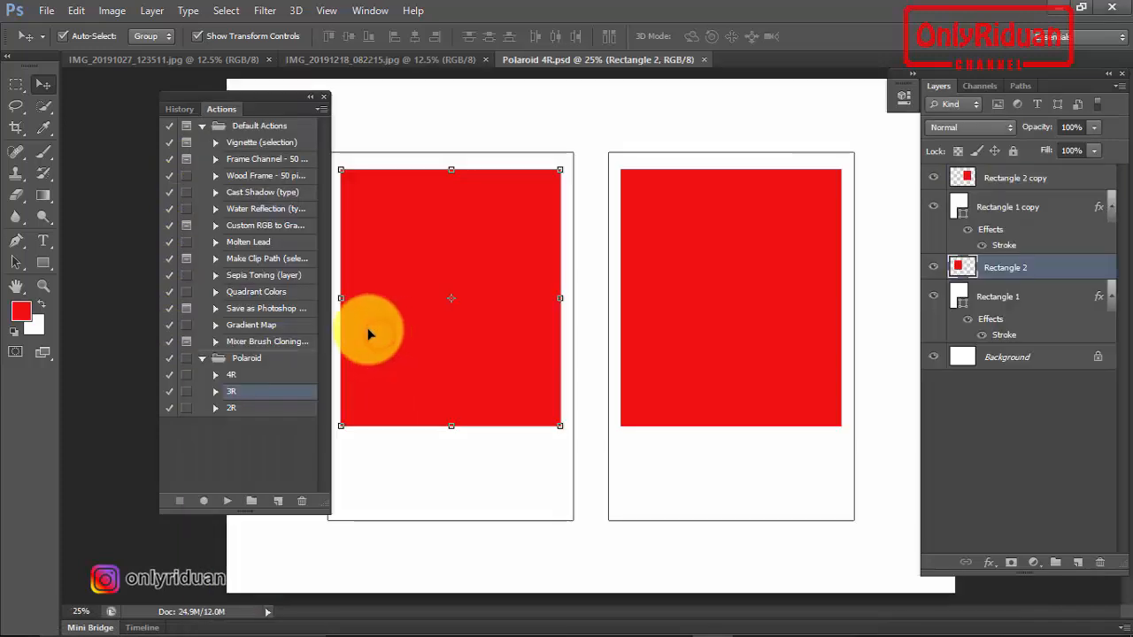
{"action": "mouse_move", "coordinate": [872, 420]}
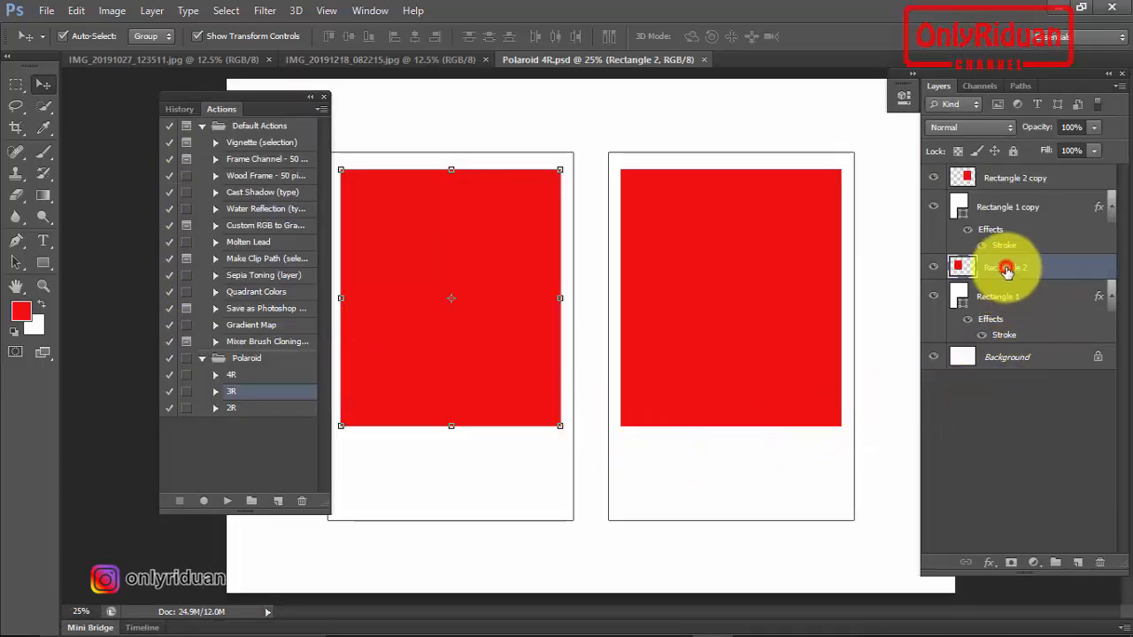
{"action": "mouse_move", "coordinate": [1005, 268]}
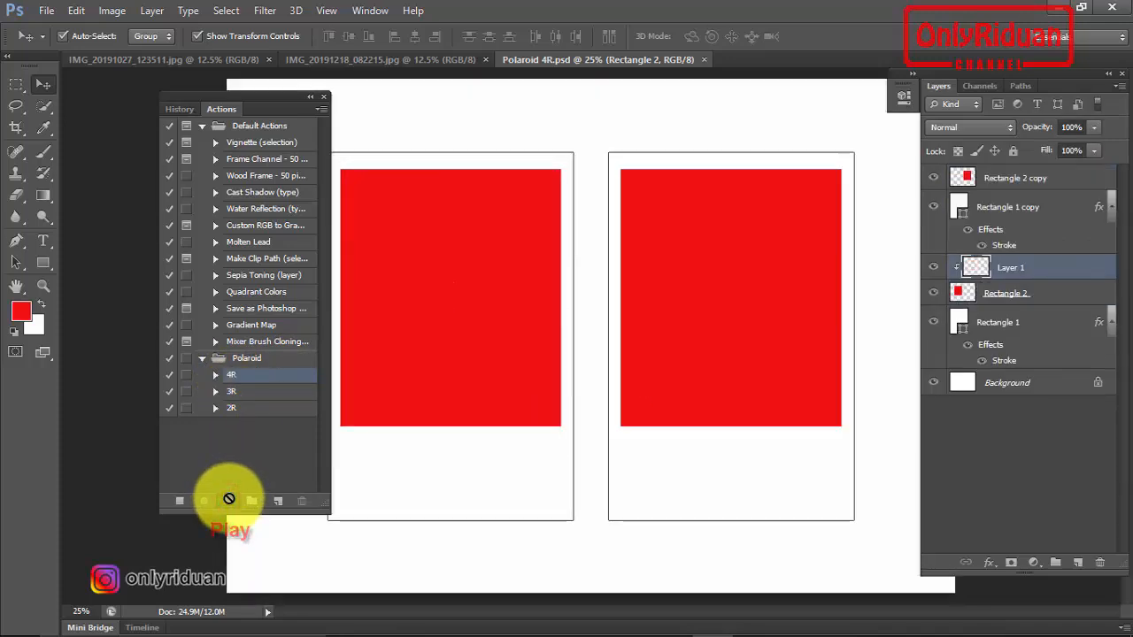
Play the 4R action to place a photo and commit its resized fit in the right frame.
{"action": "left_click", "coordinate": [228, 500]}
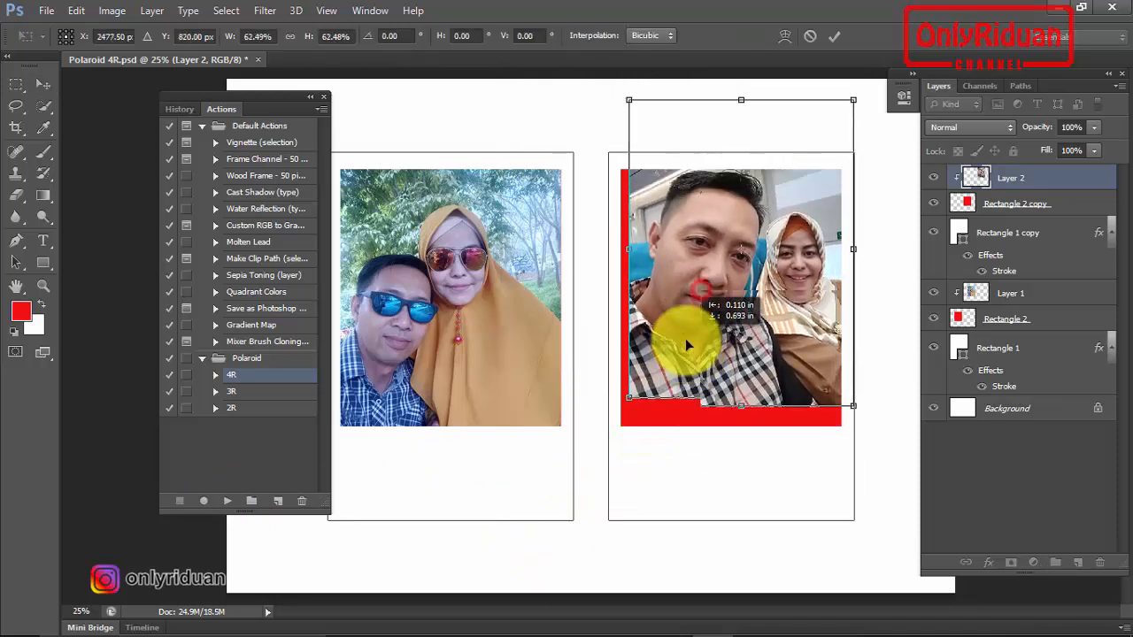
{"action": "left_click", "coordinate": [833, 36]}
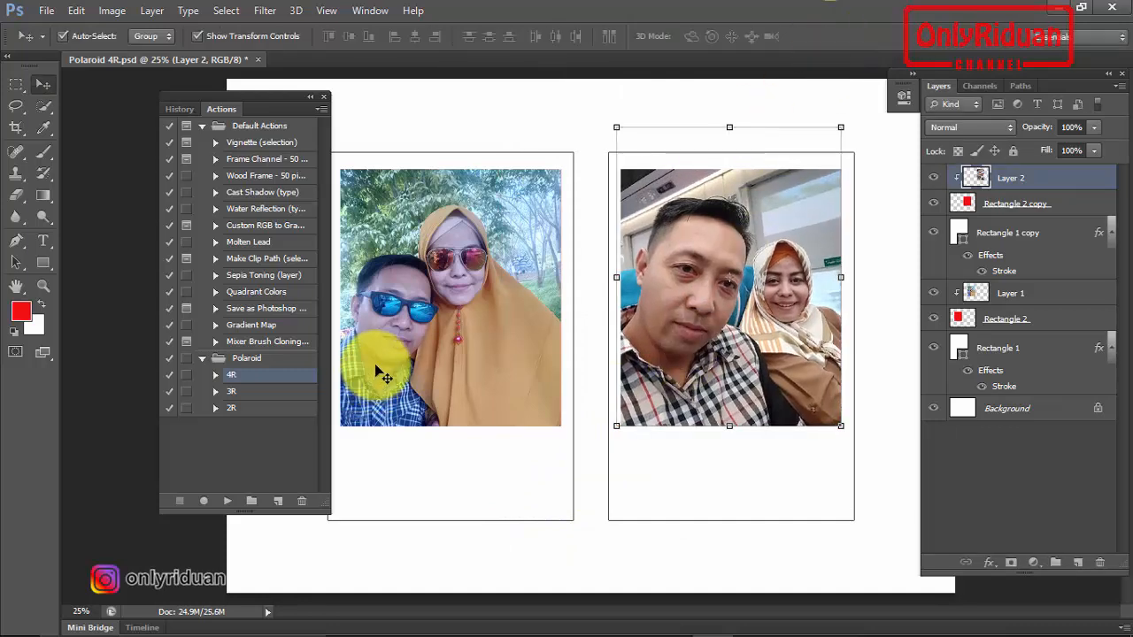
{"action": "mouse_move", "coordinate": [44, 84]}
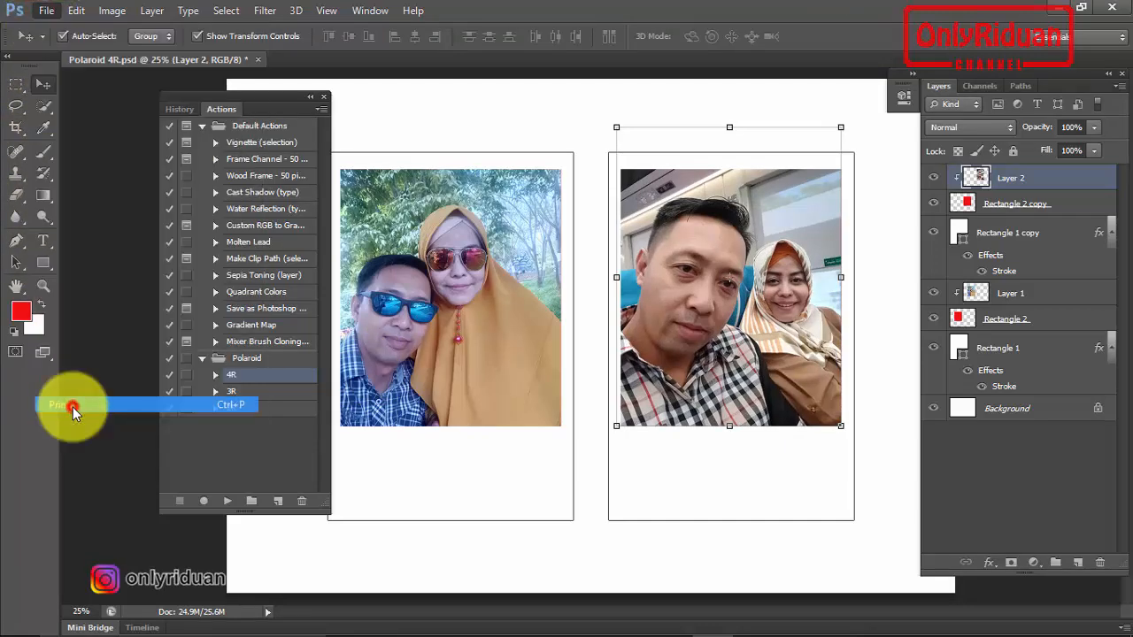
Set the Epson L800 printout and page layout to landscape, then print the 4R sheet.
{"action": "left_click", "coordinate": [75, 412]}
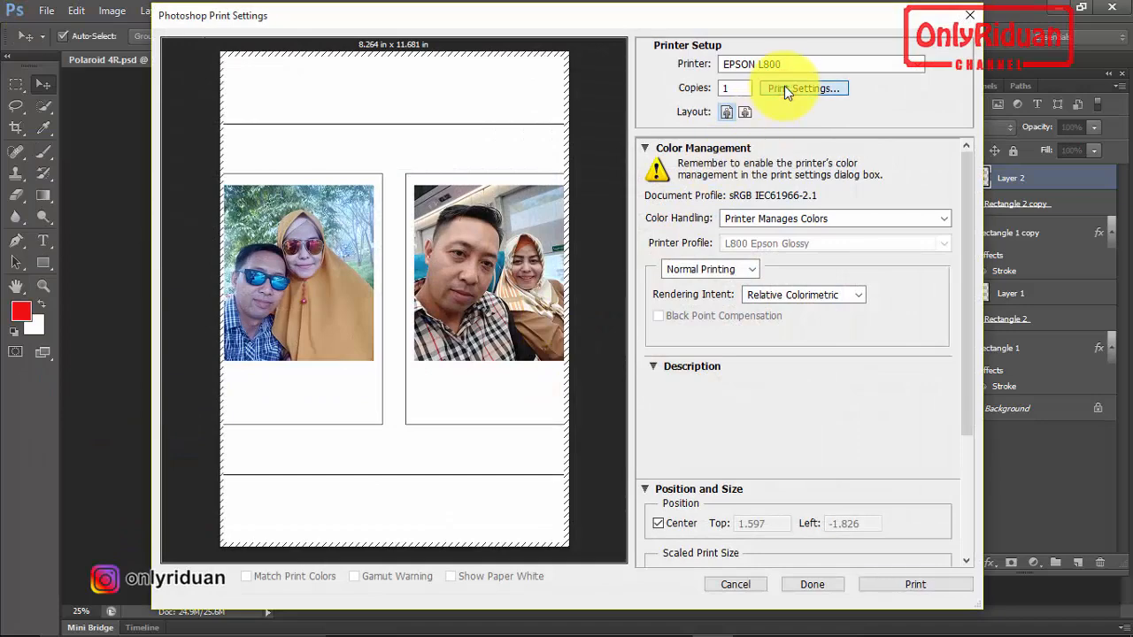
{"action": "left_click", "coordinate": [802, 87]}
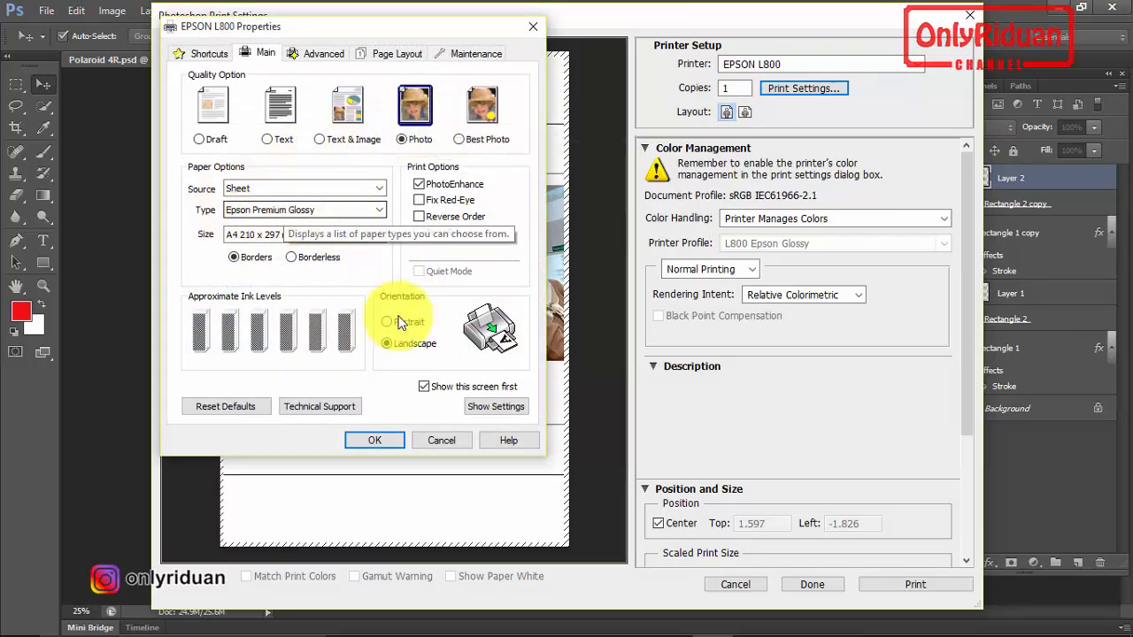
{"action": "left_click", "coordinate": [374, 440]}
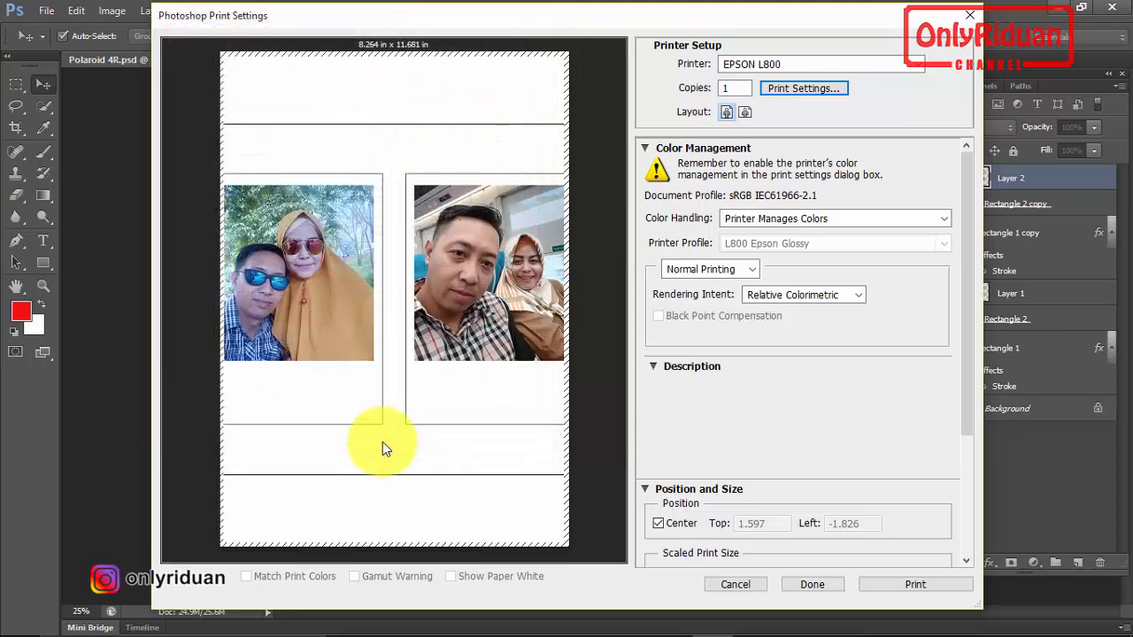
{"action": "left_click", "coordinate": [745, 112]}
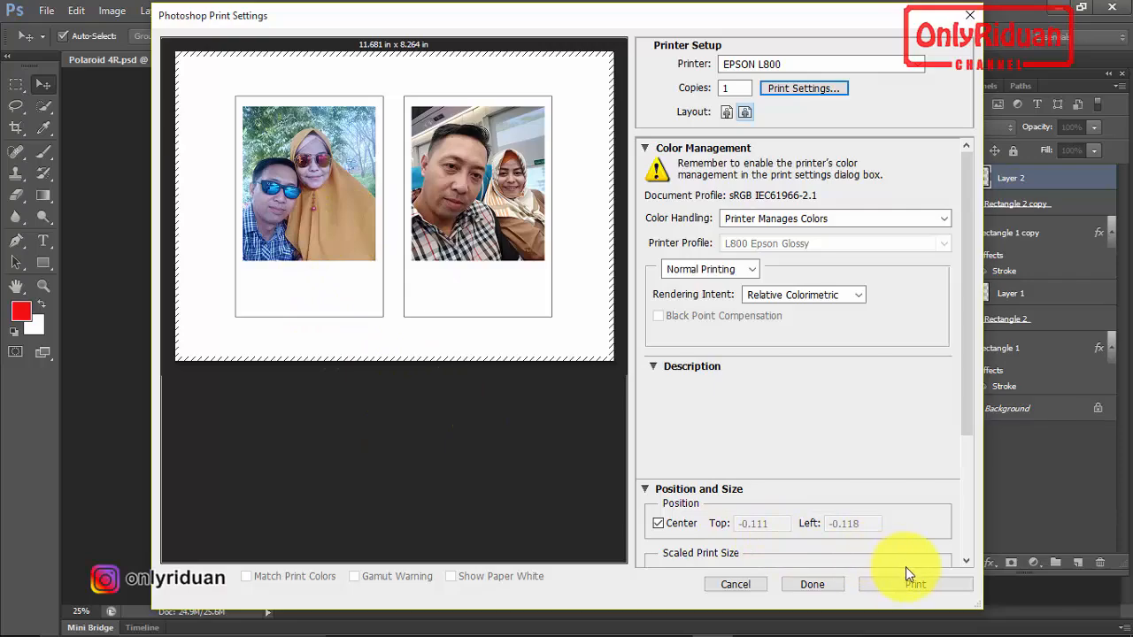
{"action": "left_click", "coordinate": [735, 585]}
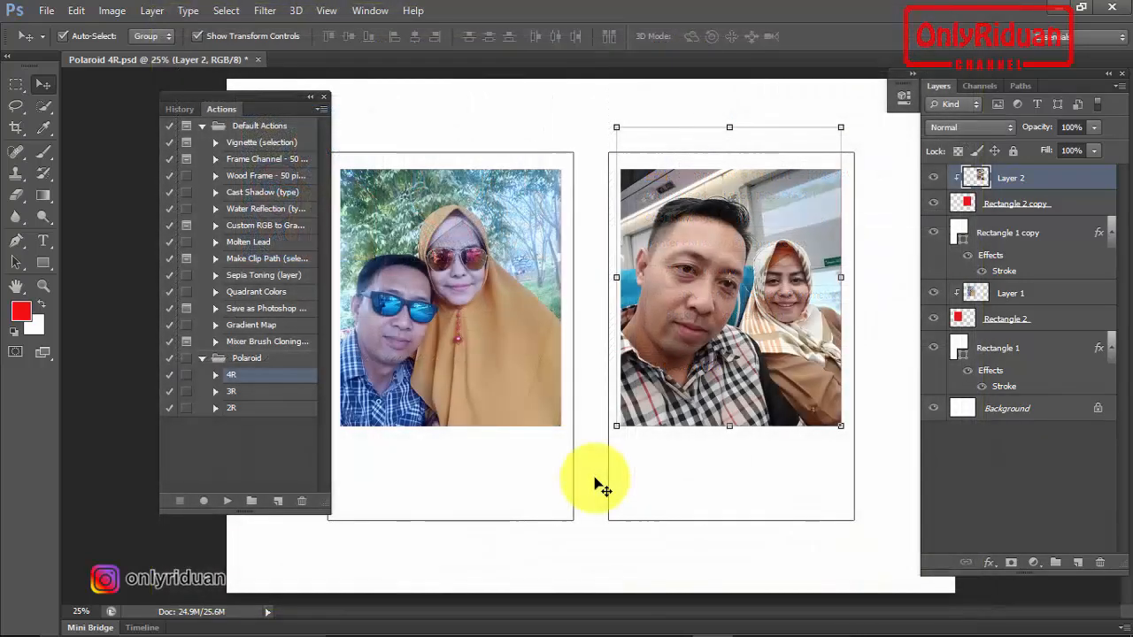